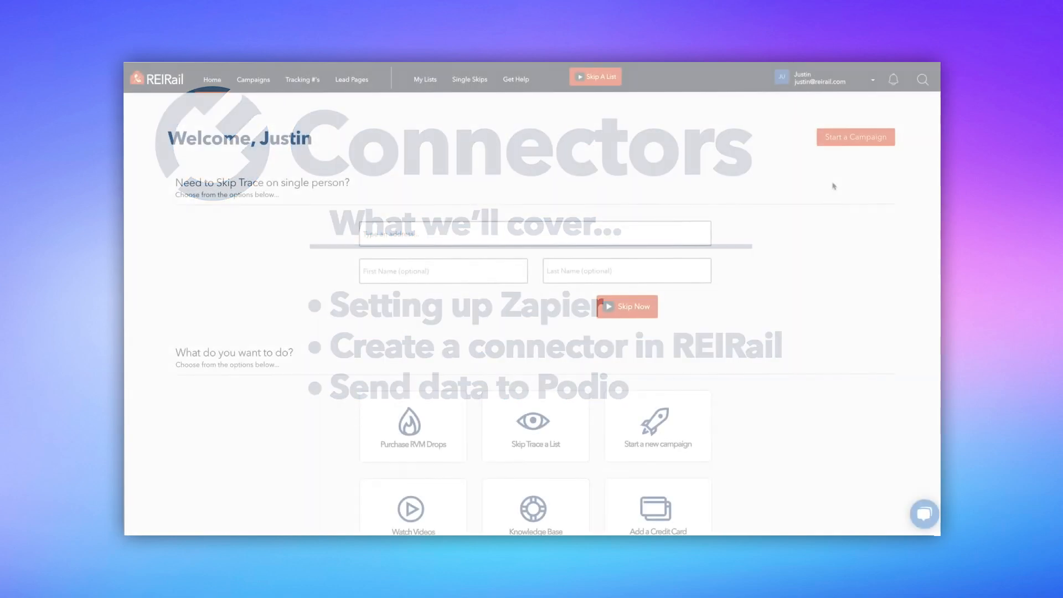
- Add a new connector under Account Settings > Connectors (Beta) with request type POST
left_click(810, 79)
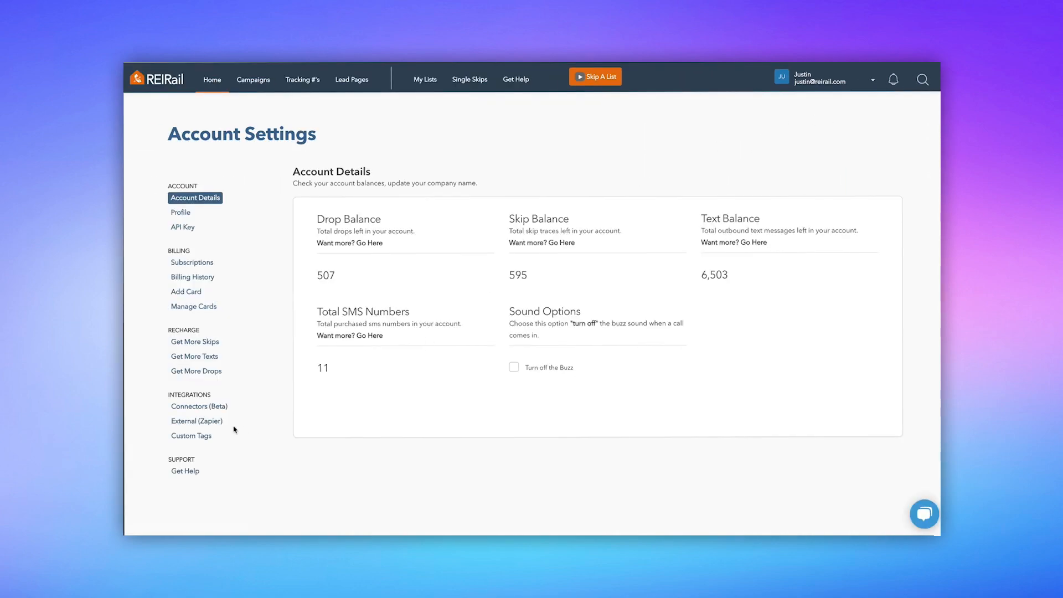
left_click(199, 406)
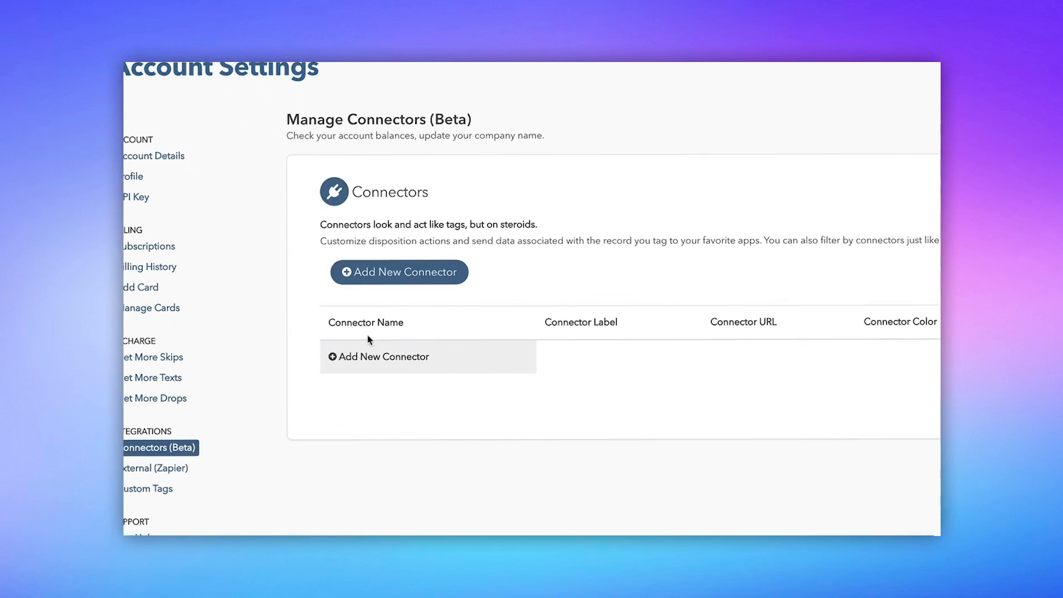
left_click(398, 271)
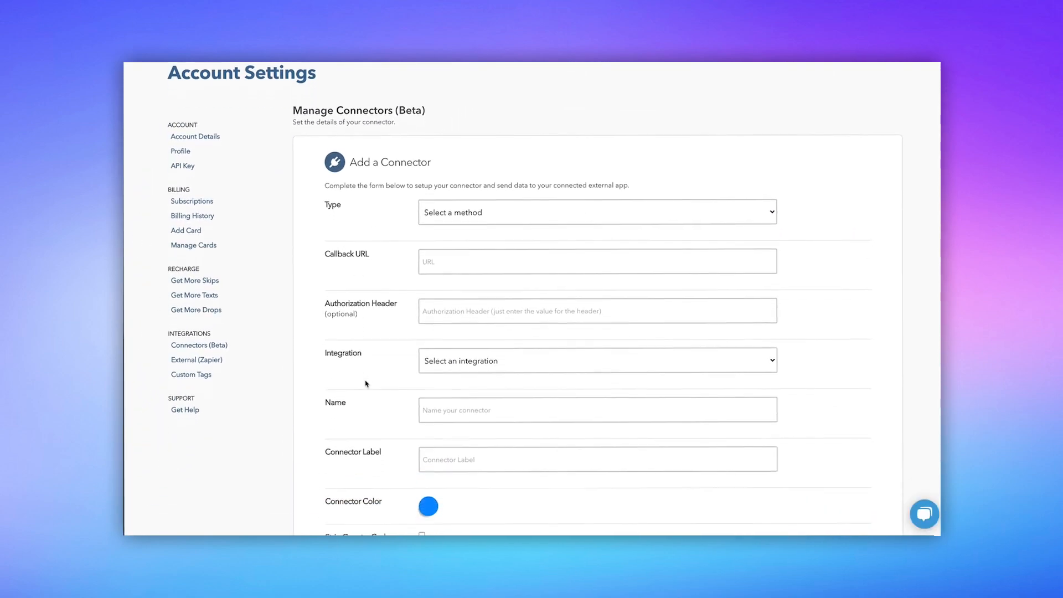
left_click(597, 212)
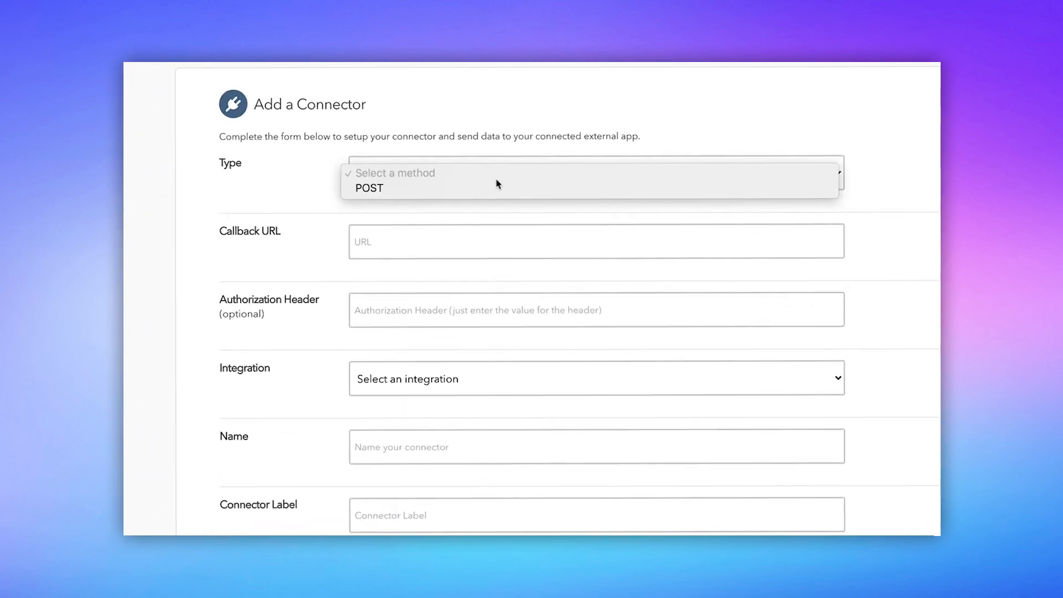
left_click(369, 189)
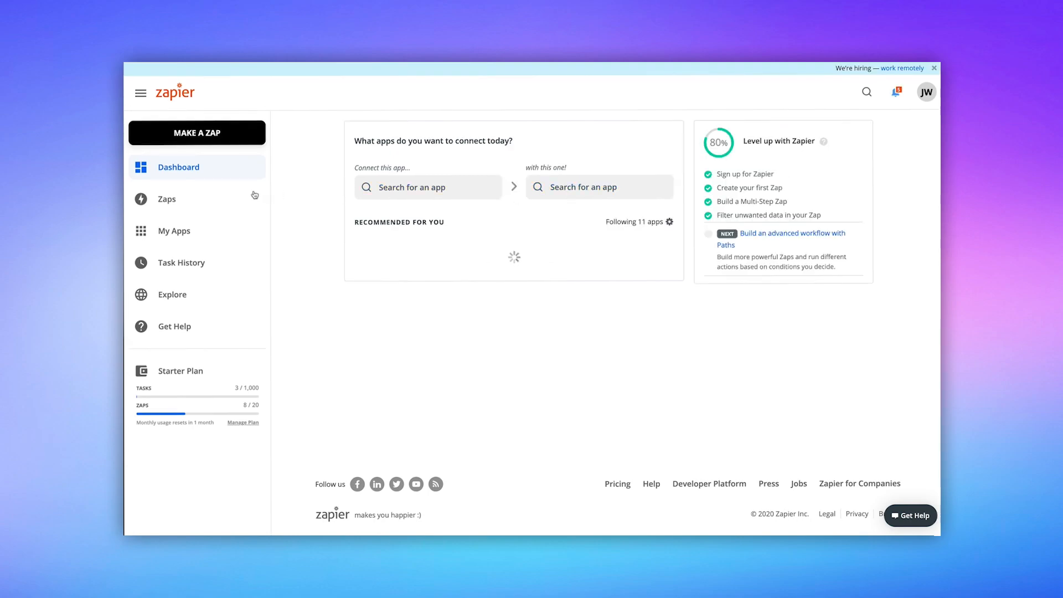
- Start a new Zap with Webhooks by Zapier as the trigger app
left_click(166, 199)
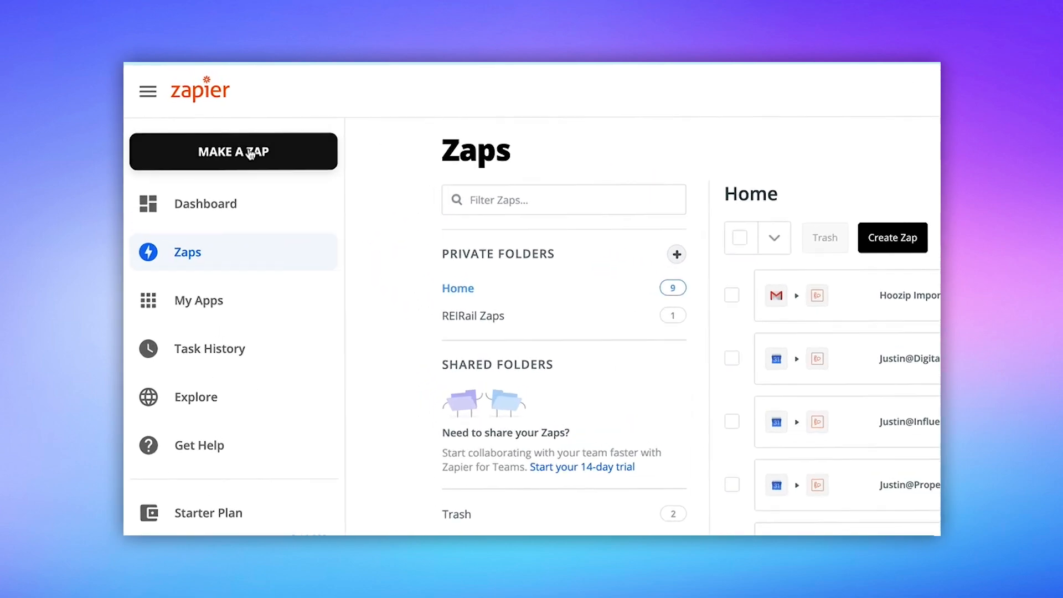
left_click(233, 150)
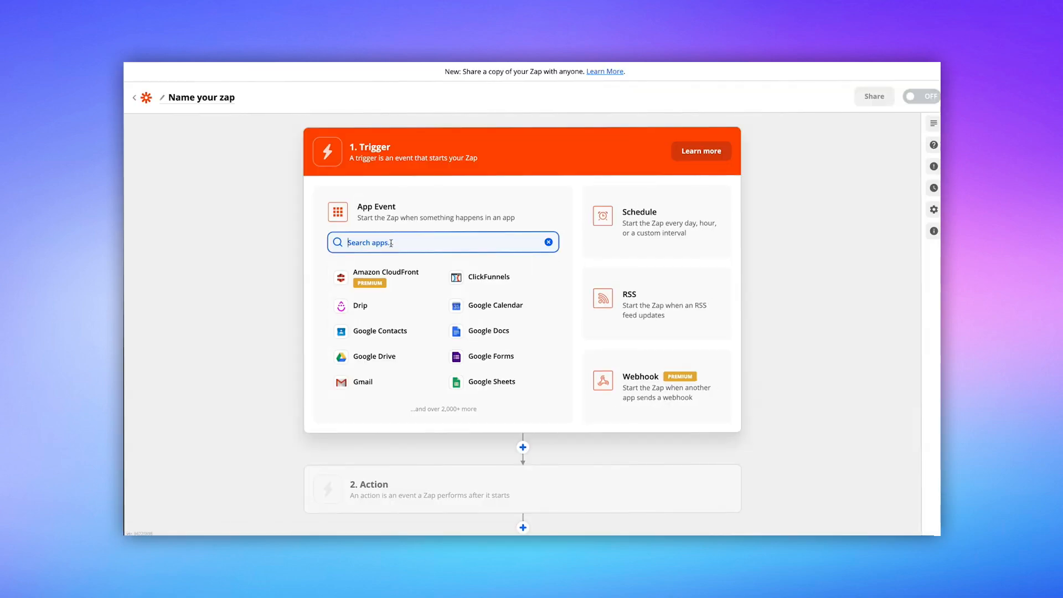
type("w")
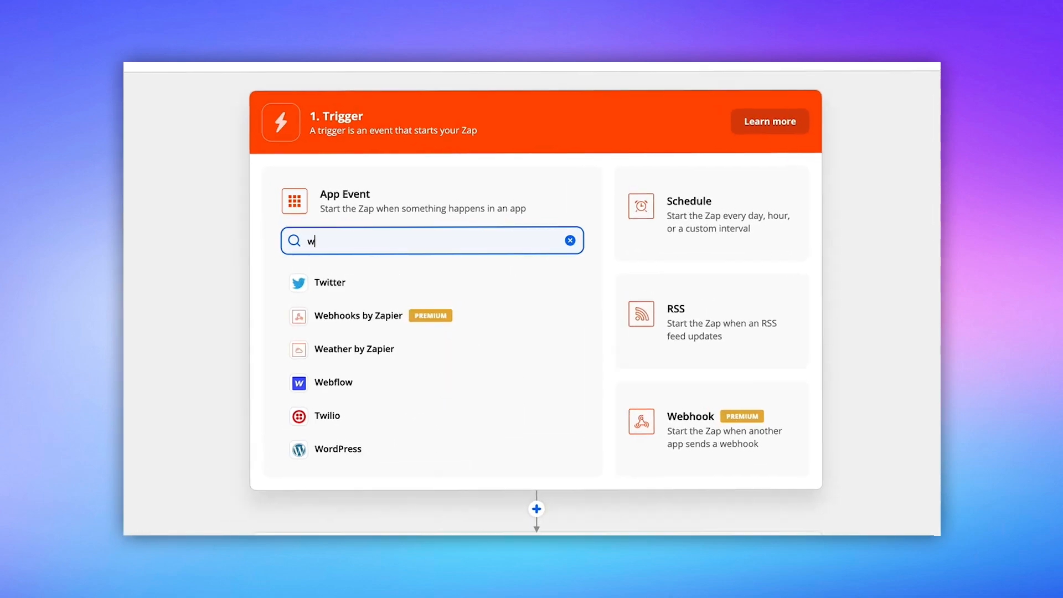
type("ebhoo")
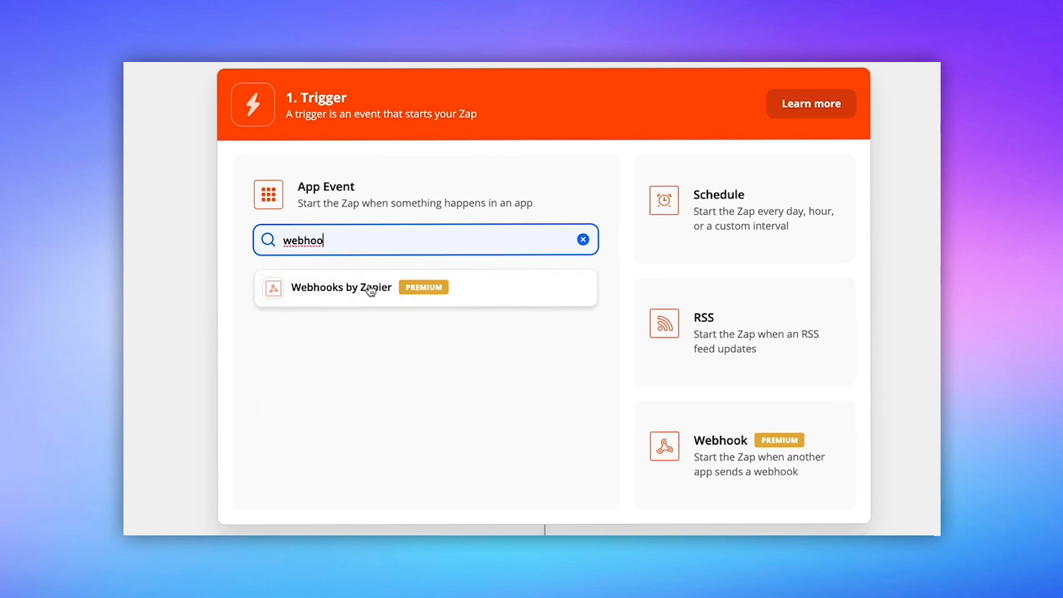
left_click(341, 287)
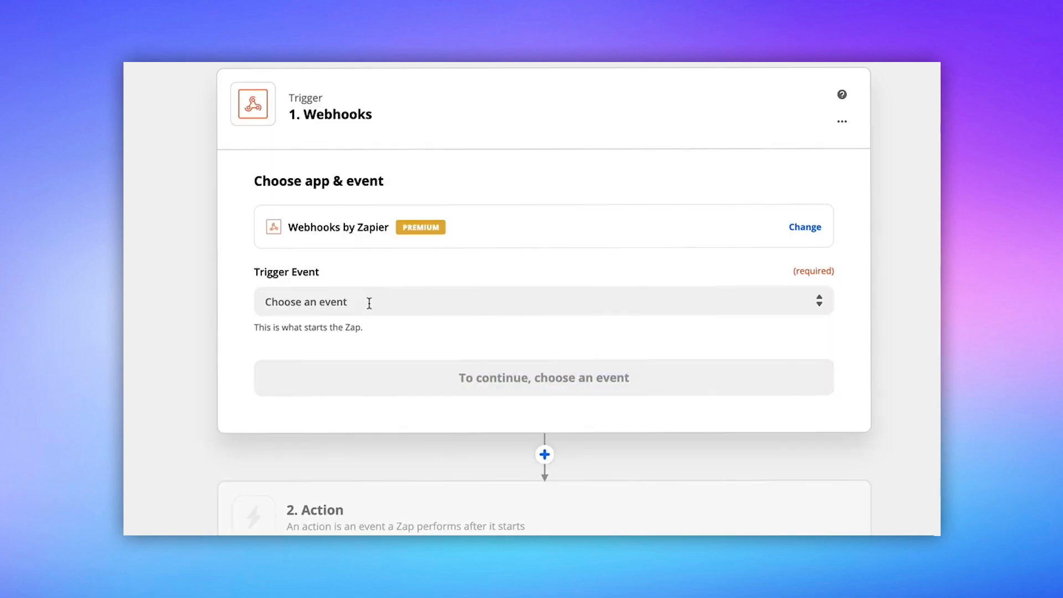
- Set the trigger event to Catch Hook and copy its custom webhook URL
left_click(543, 302)
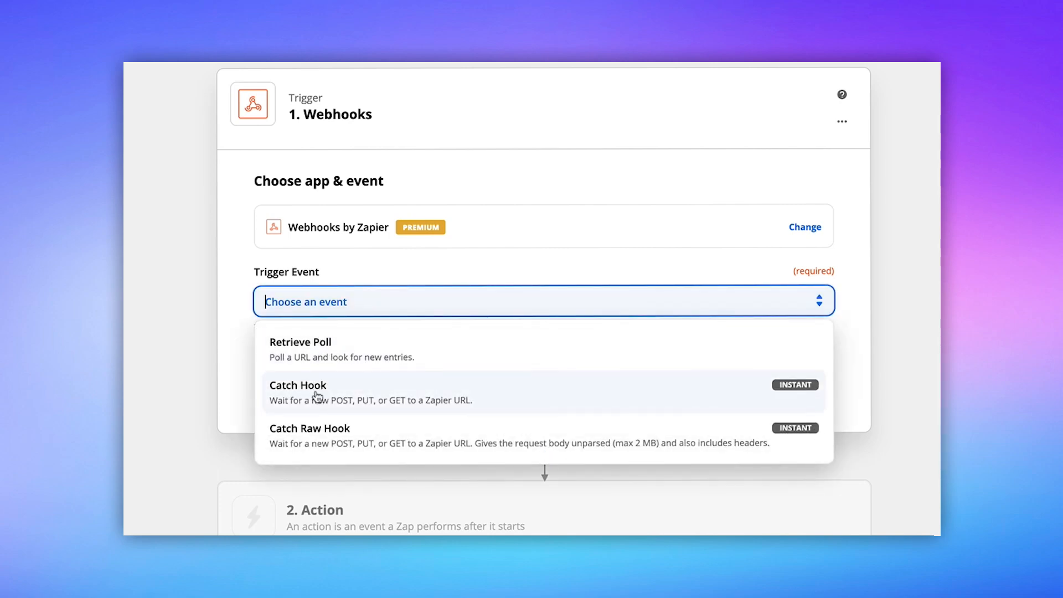
left_click(298, 392)
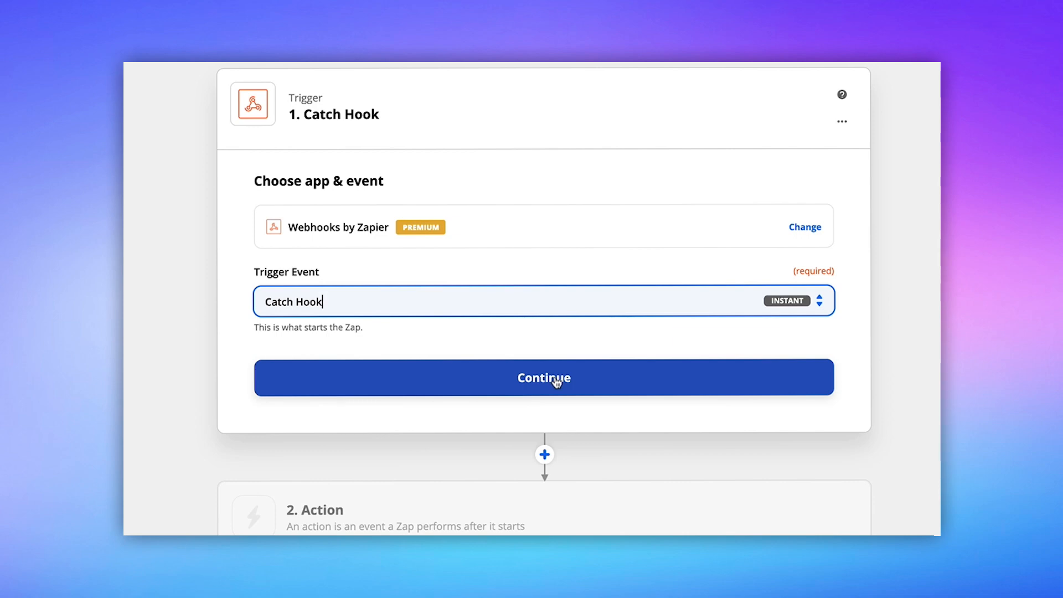
left_click(543, 377)
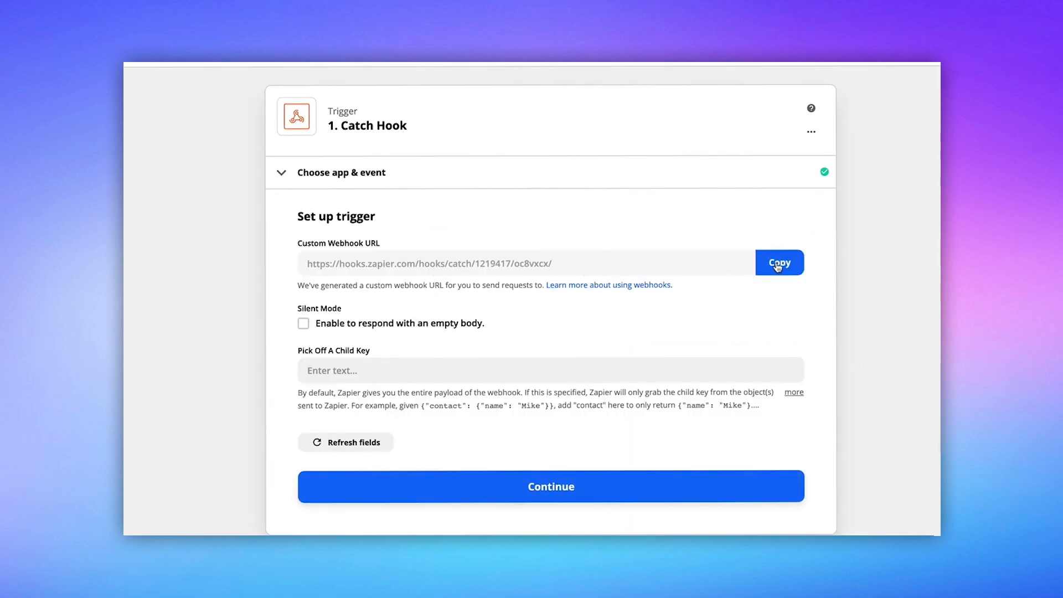
left_click(779, 263)
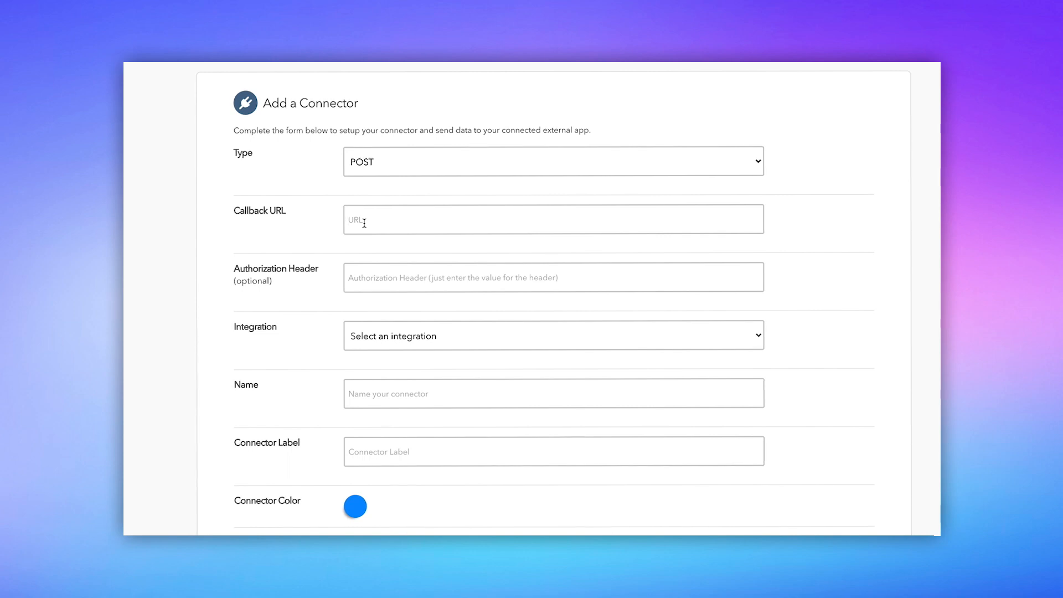
- Set the callback URL to the Zapier hook URL and integration to BASIC (JSON)
type("https://hooks.zapier.com/hooks/catch/1219417/oc8vxcx/")
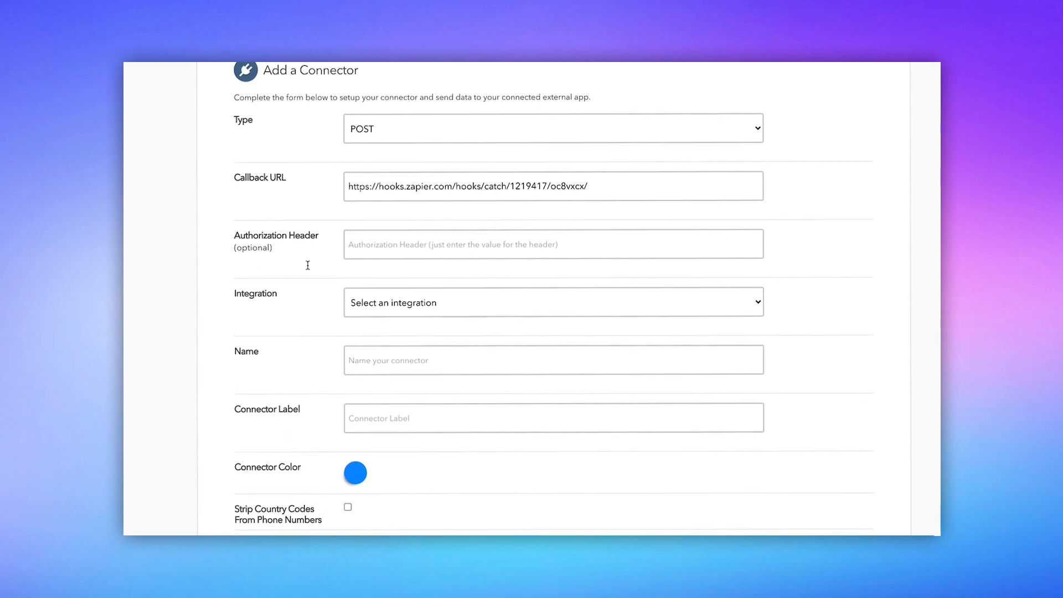
scroll("down", 3)
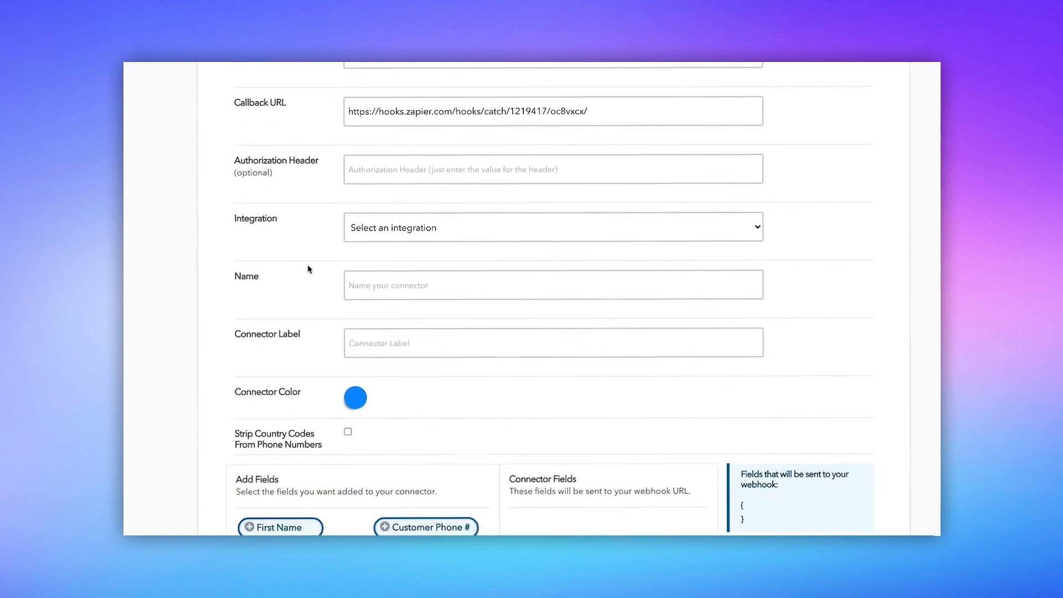
left_click(553, 227)
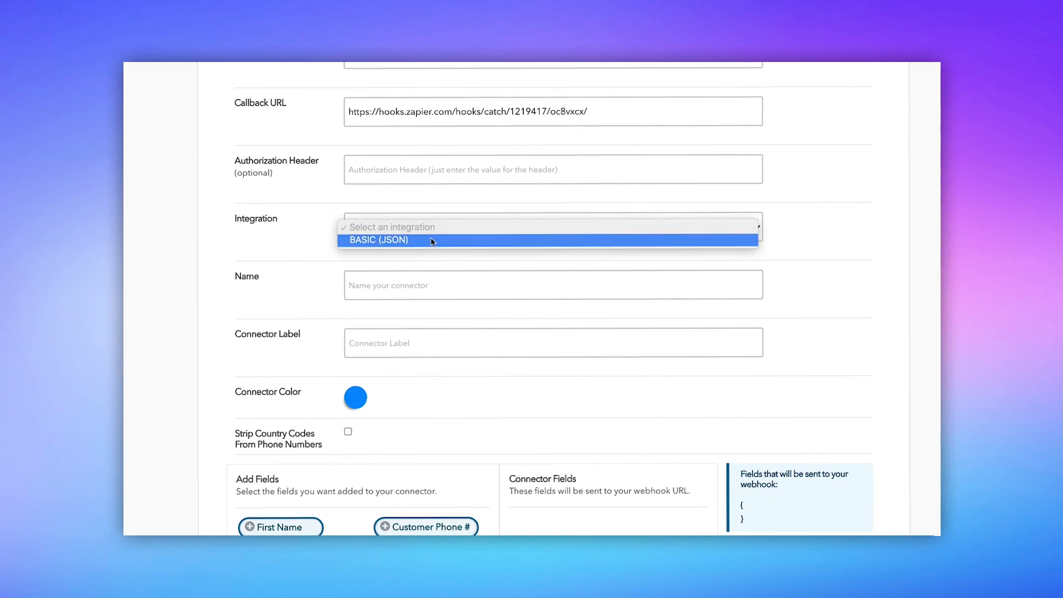
left_click(378, 240)
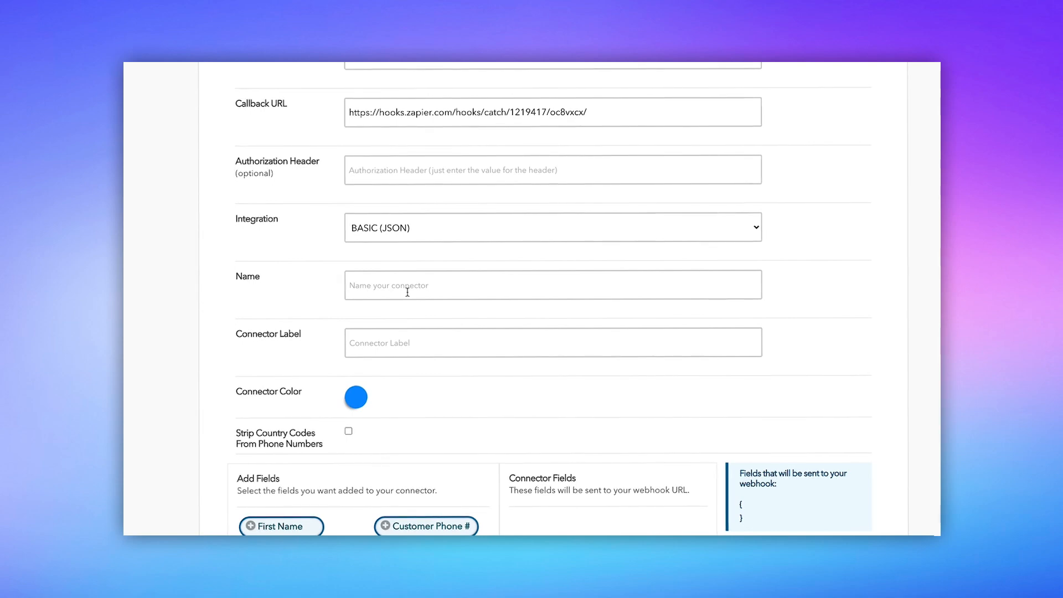
- Name the connector 'Seller Leads to Podio from Zapier' and label it 'Send Seller Lead To Podio'
type("Seller")
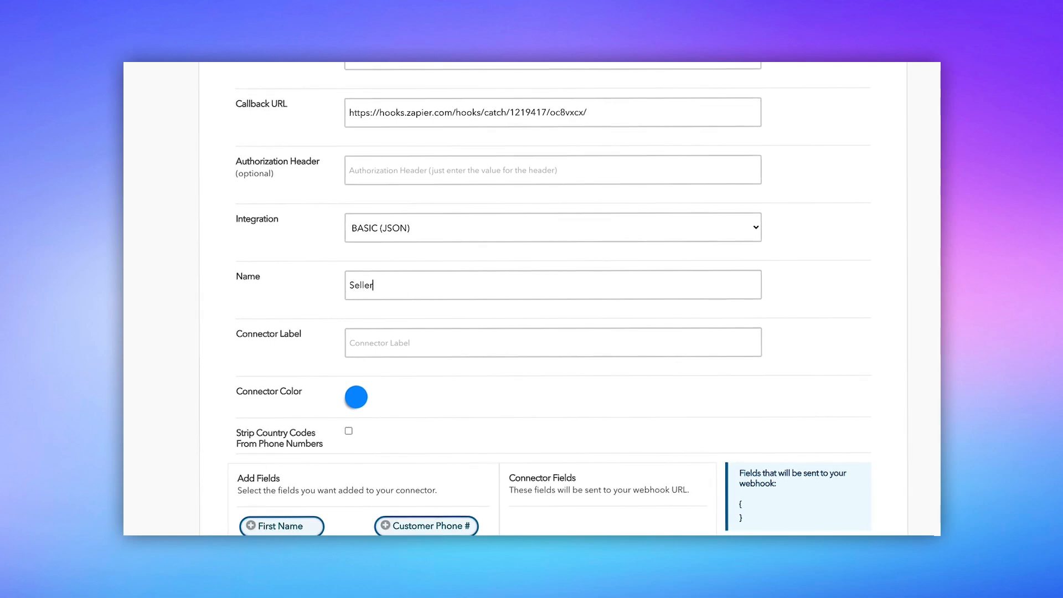
type("Leads to Podio from Zapier")
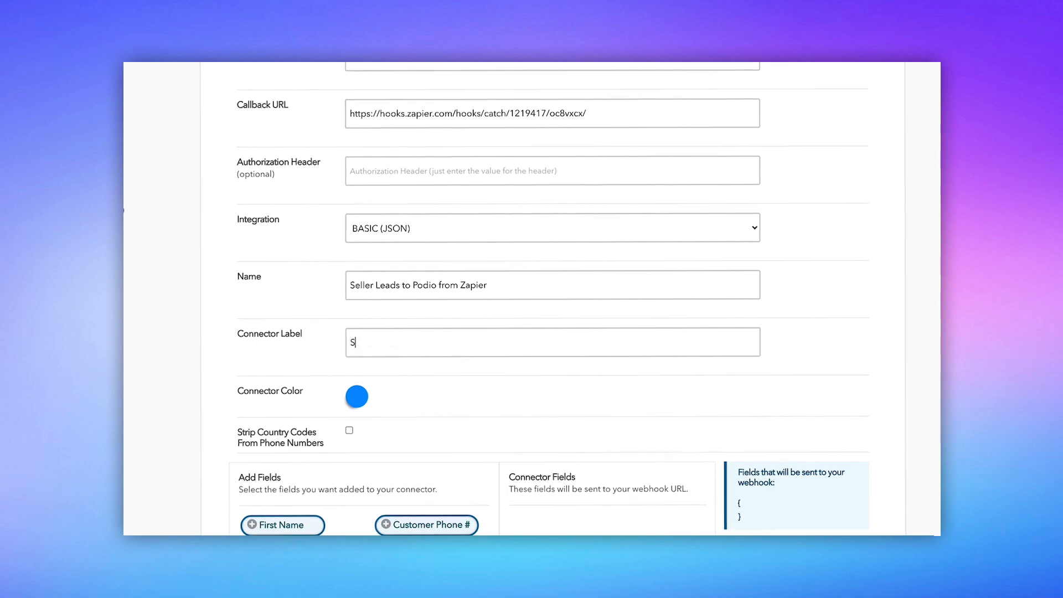
type("end to")
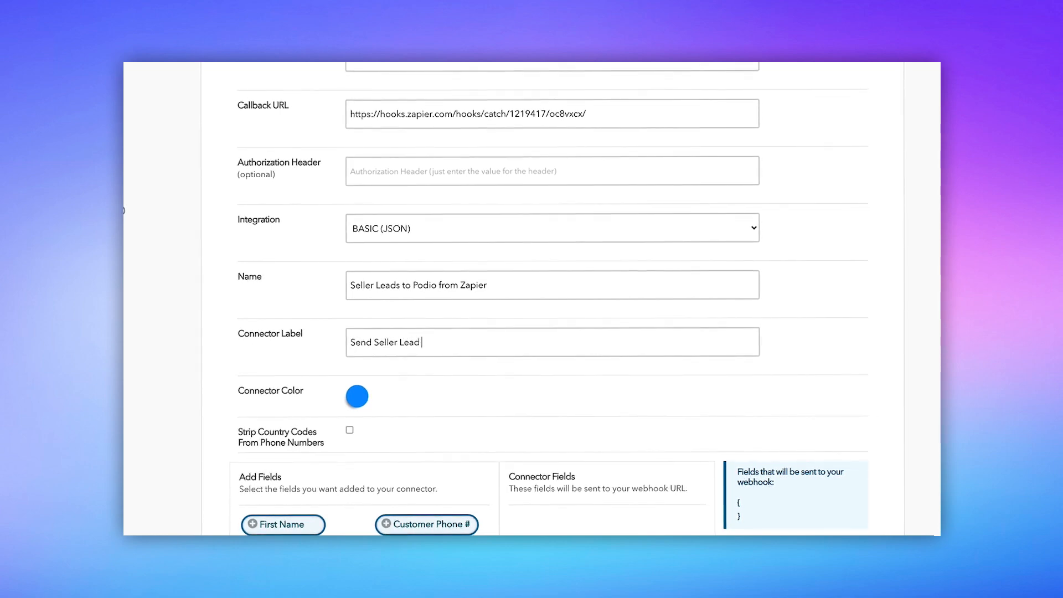
type("To Podio")
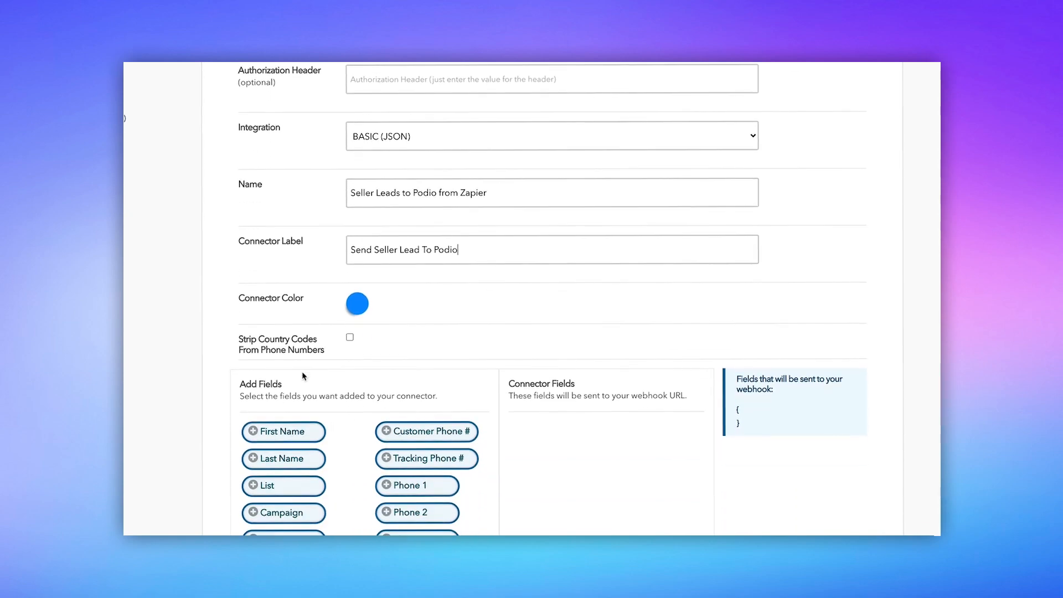
- Make the connector colour red and strip country codes from phone numbers
left_click(358, 303)
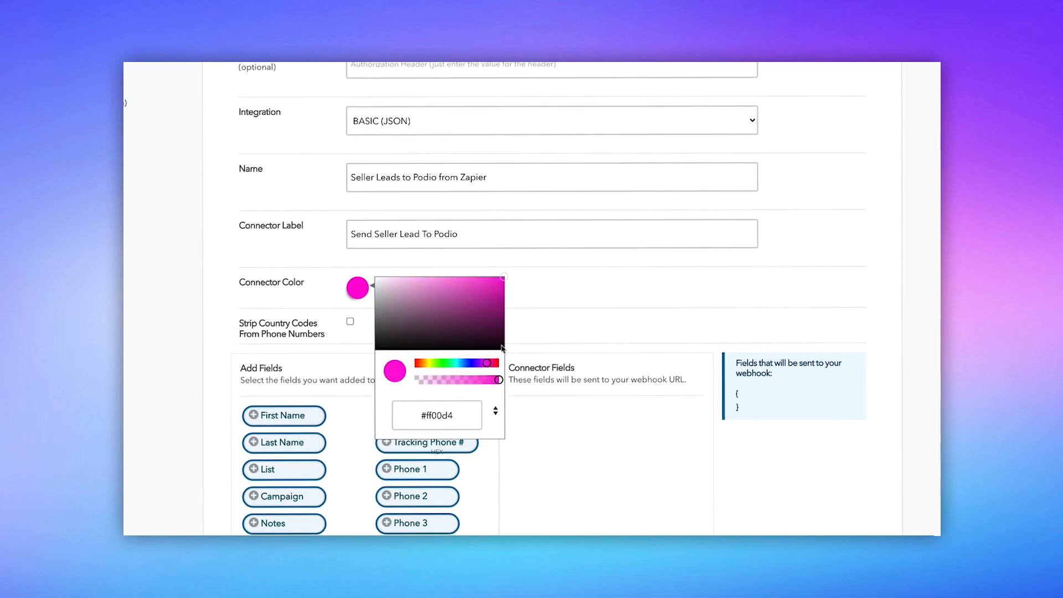
left_click_drag(491, 363, 501, 363)
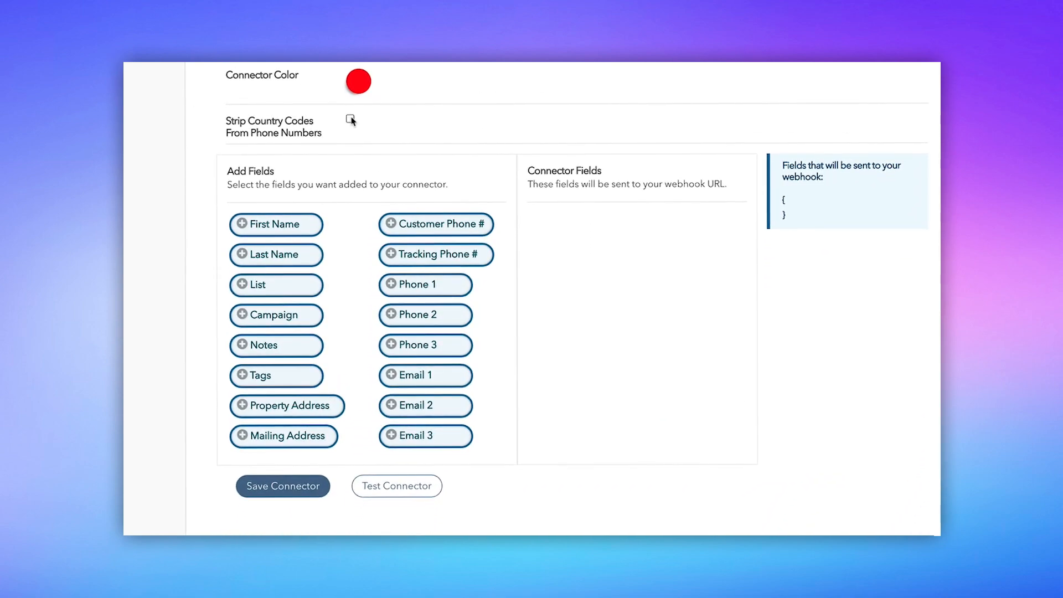
left_click(350, 120)
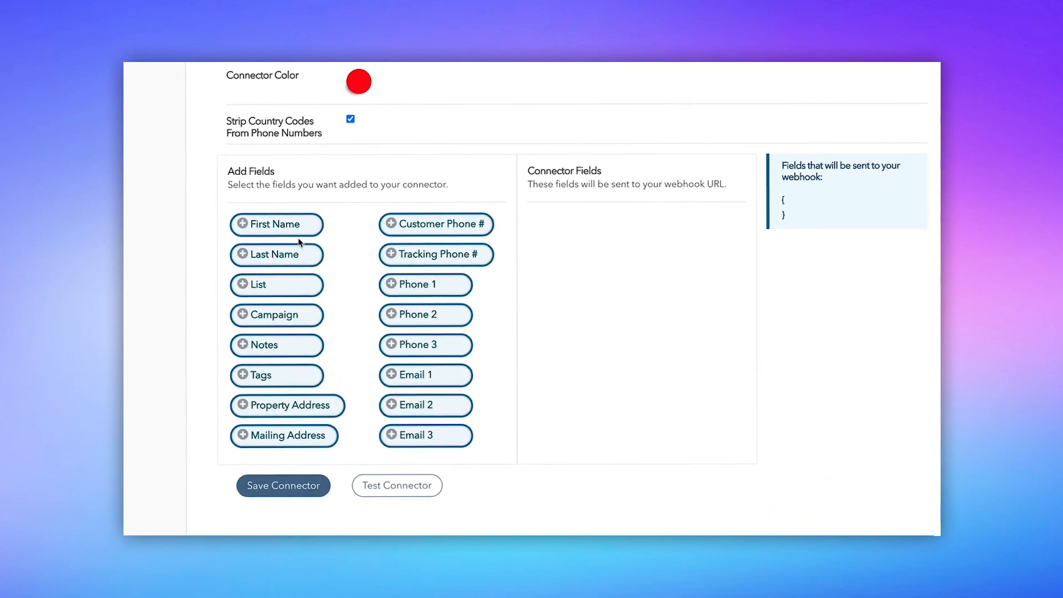
- Add First Name, Last Name, List, Property and Mailing Address, Tracking Phone # and remaining fields
left_click(276, 224)
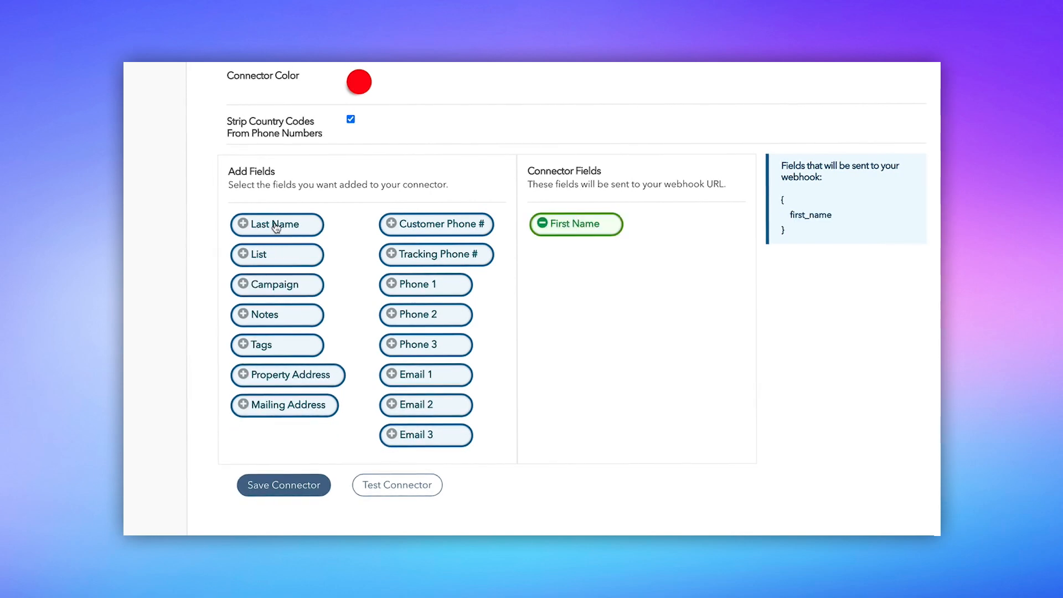
left_click(276, 223)
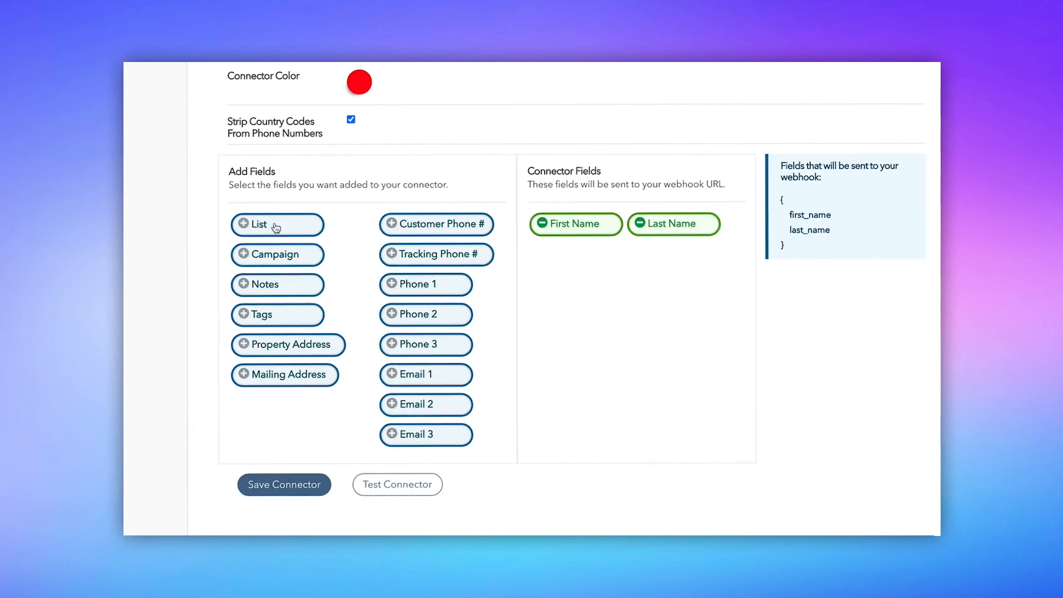
left_click(277, 224)
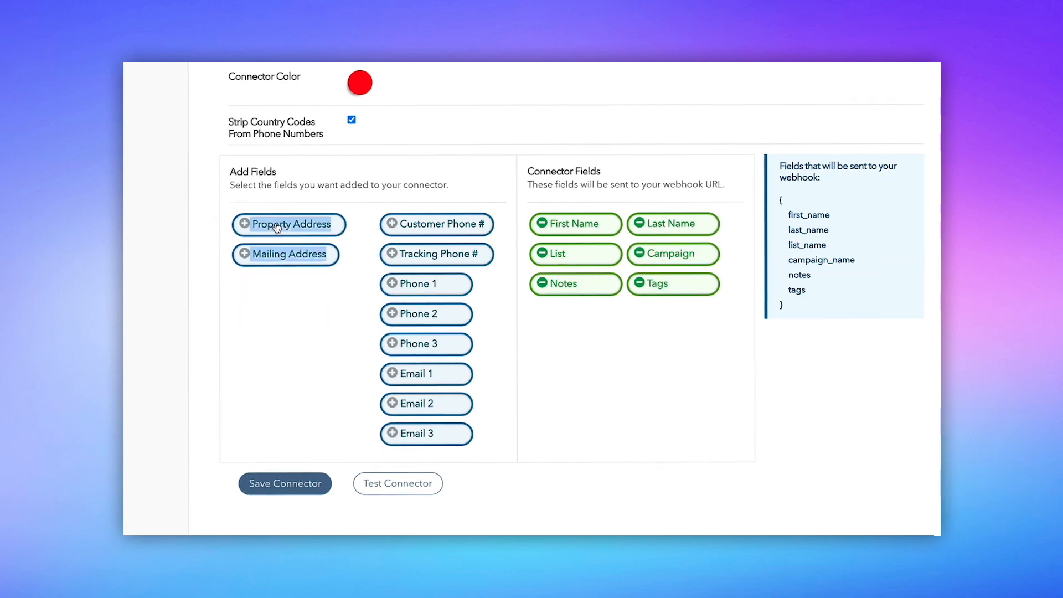
left_click(287, 224)
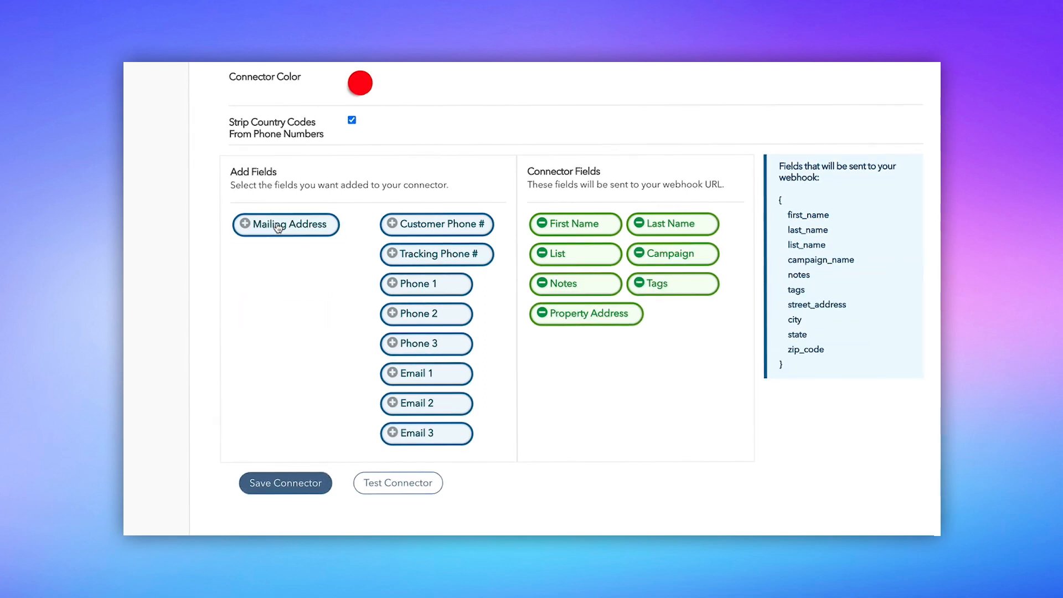
left_click(285, 223)
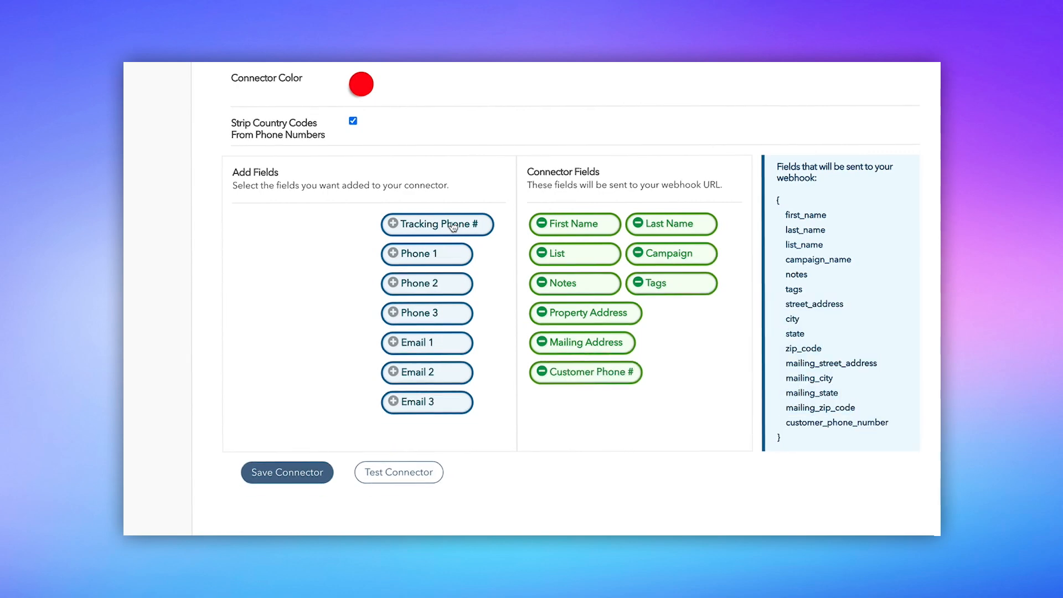
left_click(437, 223)
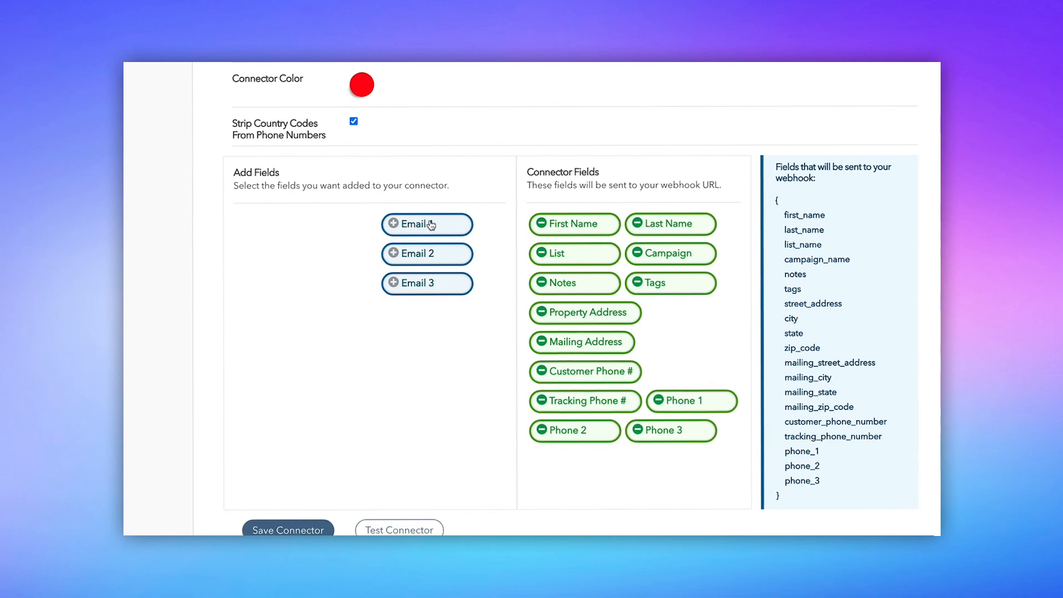
left_click(427, 224)
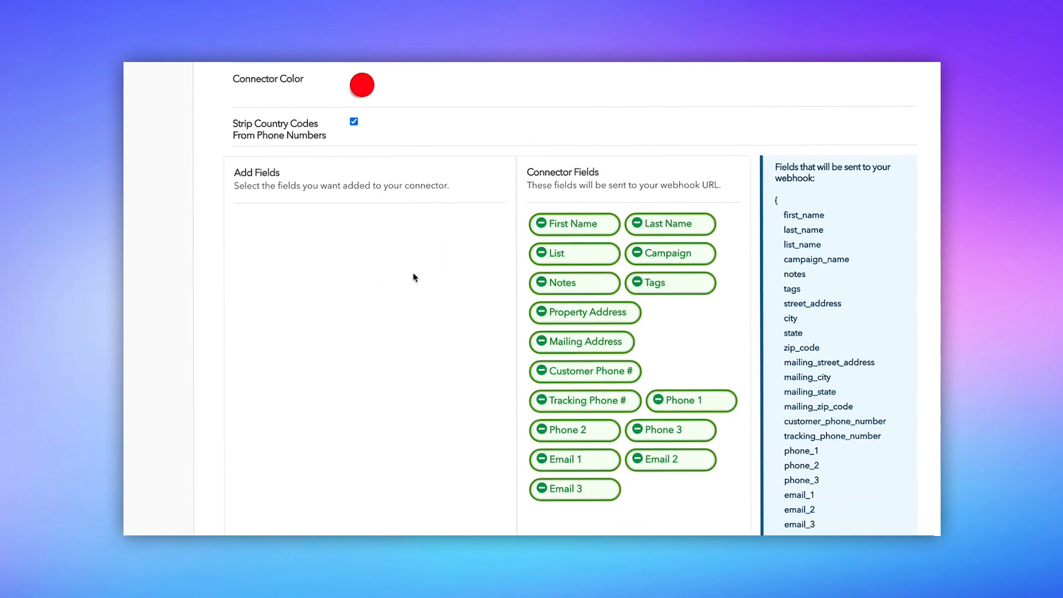
scroll("down", 3)
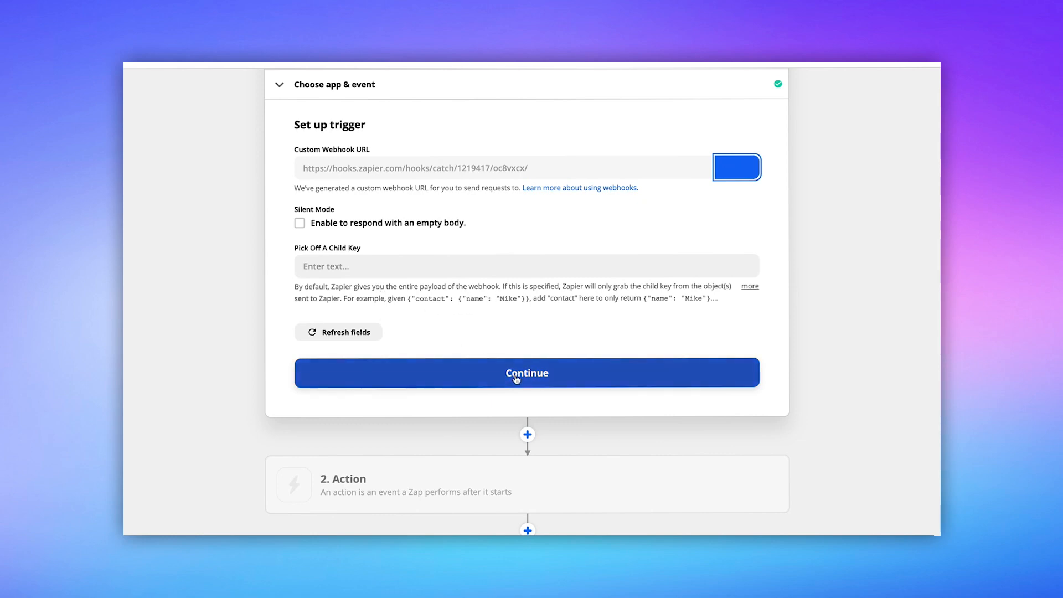
- Send a test request with REIRail's Test Connector and catch it with Zapier's Test trigger
left_click(526, 373)
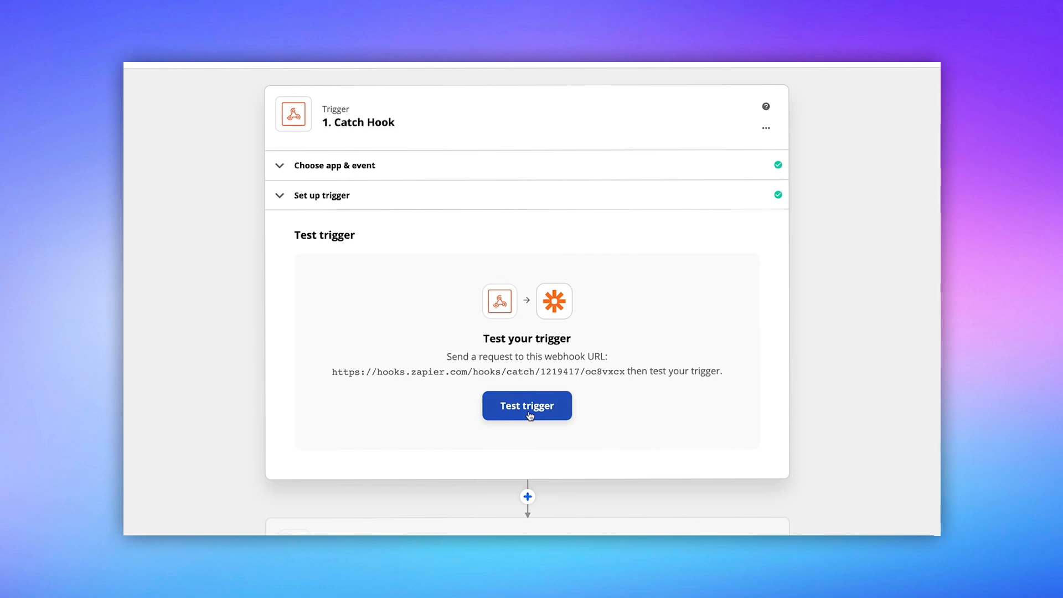
left_click(527, 405)
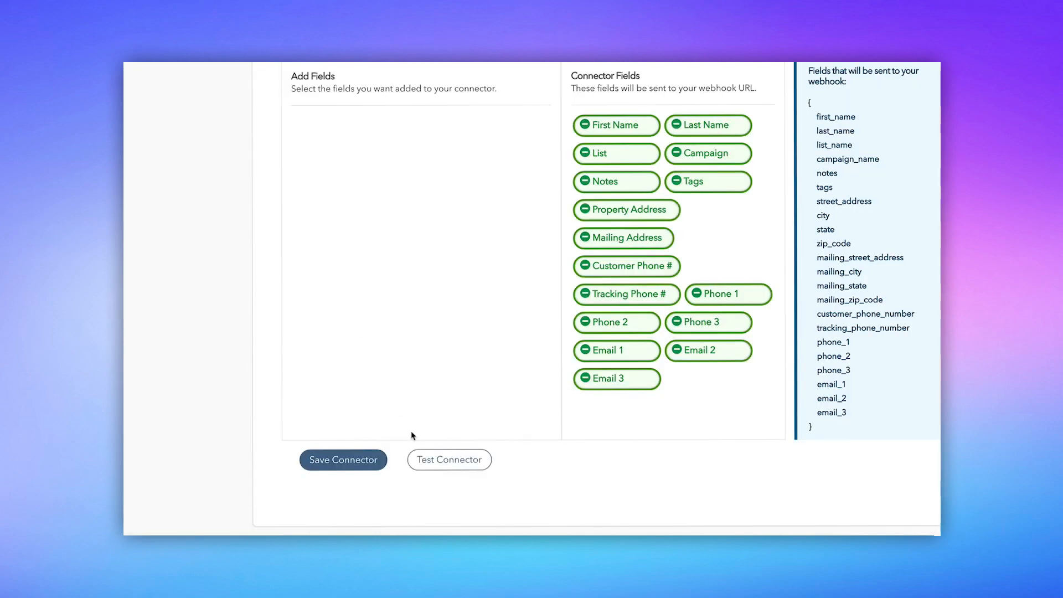
left_click(449, 460)
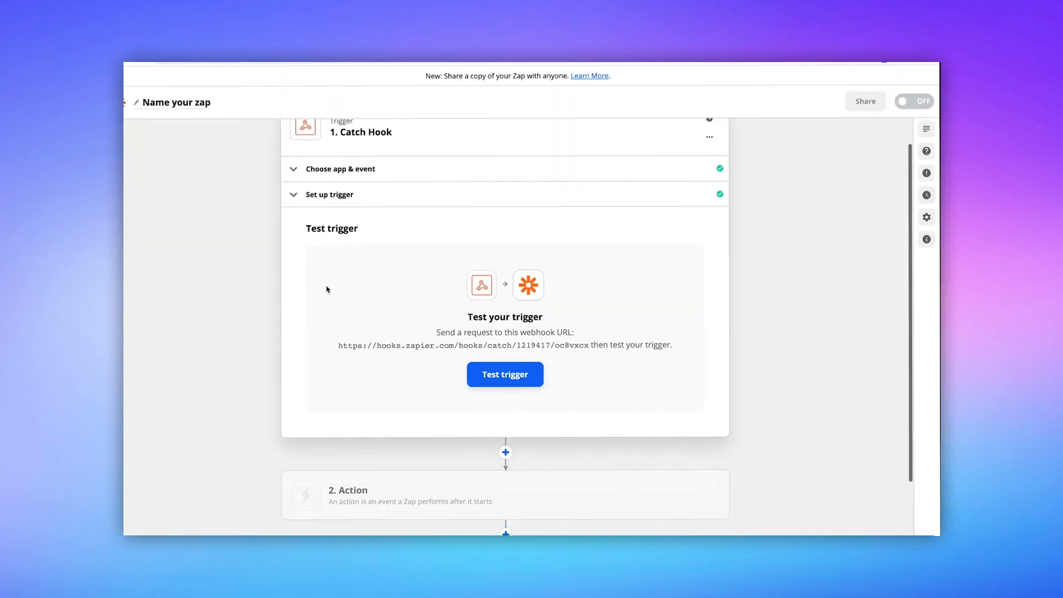
left_click(505, 374)
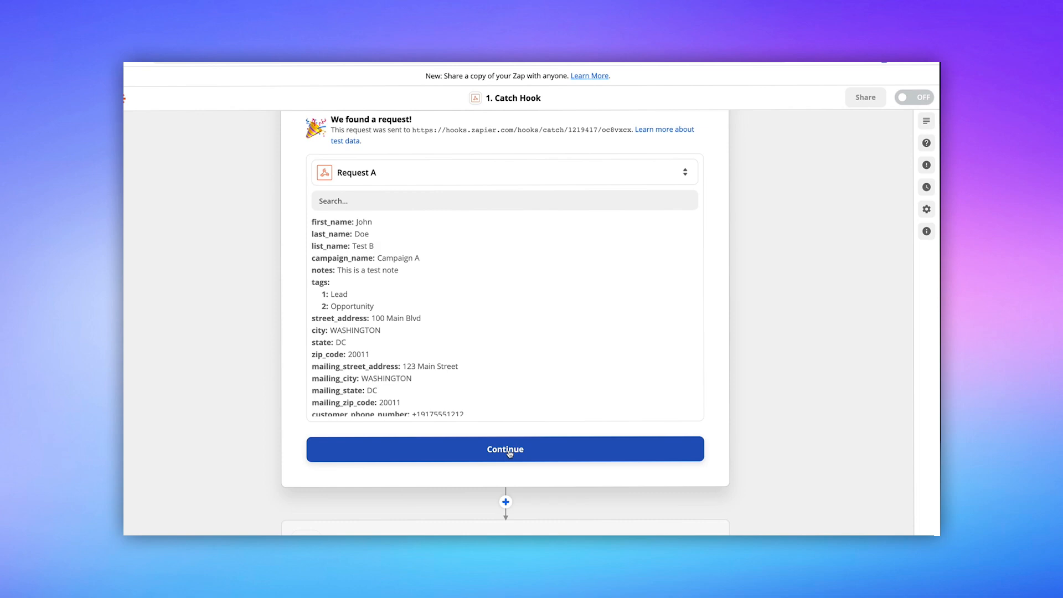
- Make the action step Podio with the Create Item event
left_click(505, 449)
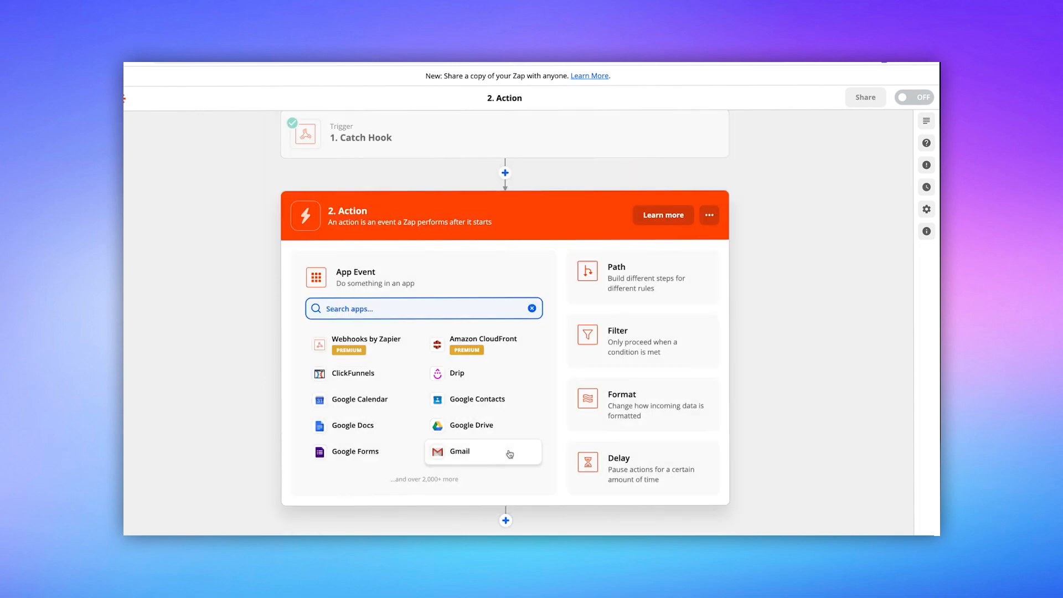
type("pod")
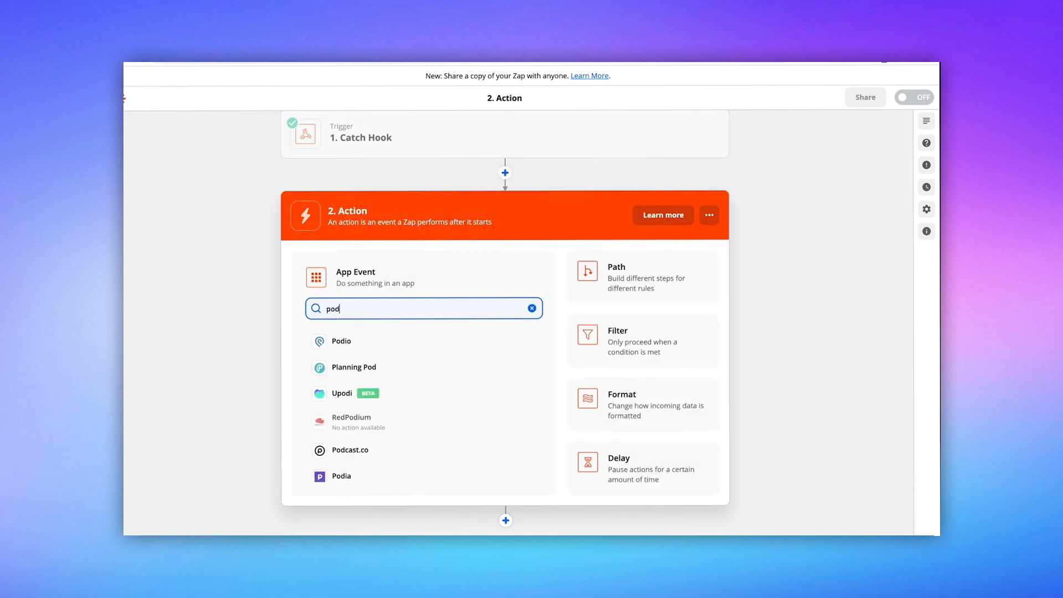
left_click(341, 341)
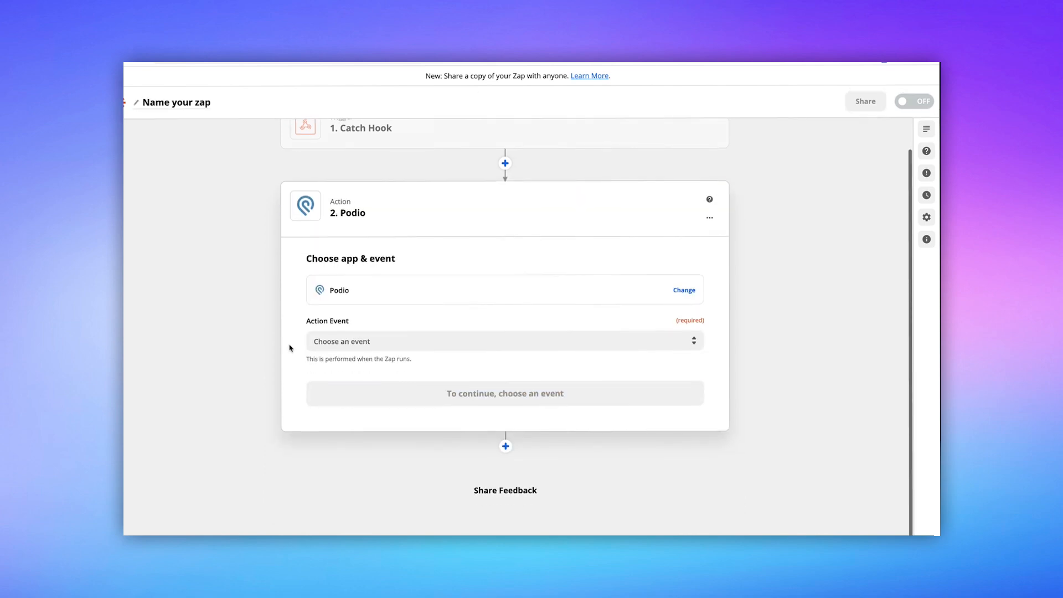
left_click(504, 341)
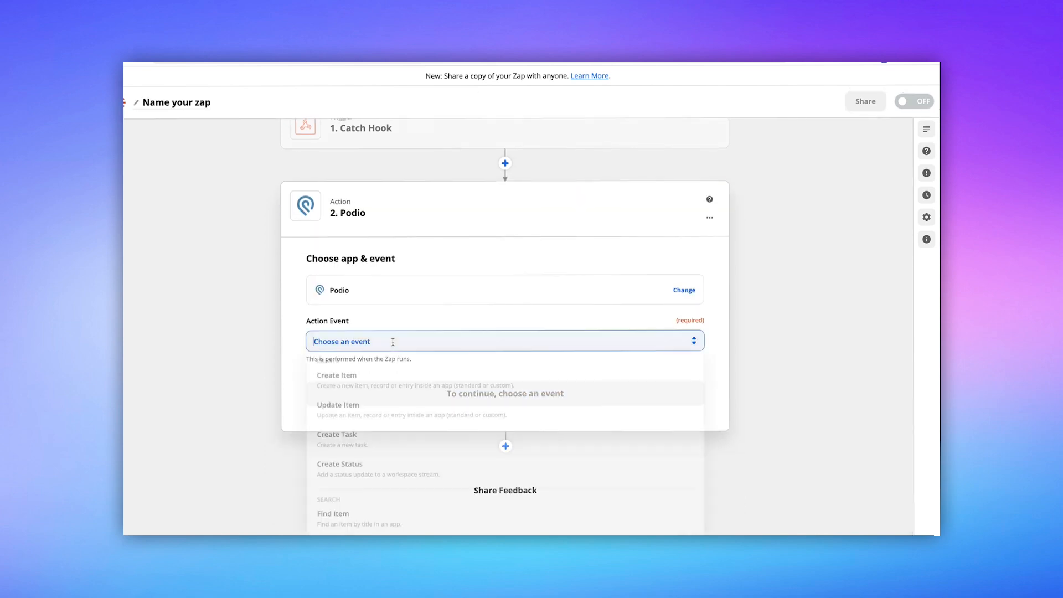
left_click(336, 375)
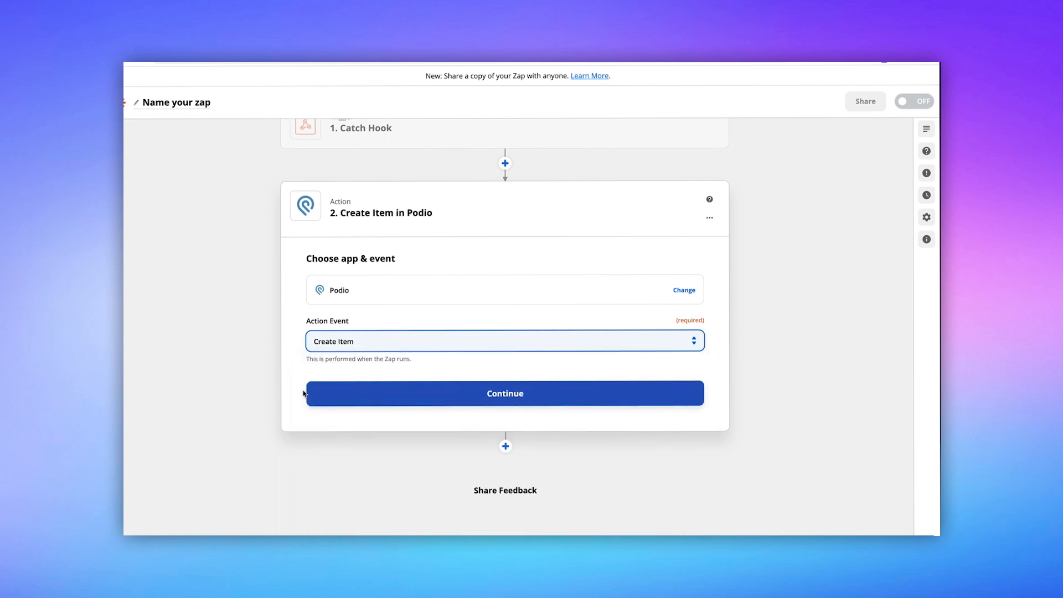
left_click(504, 393)
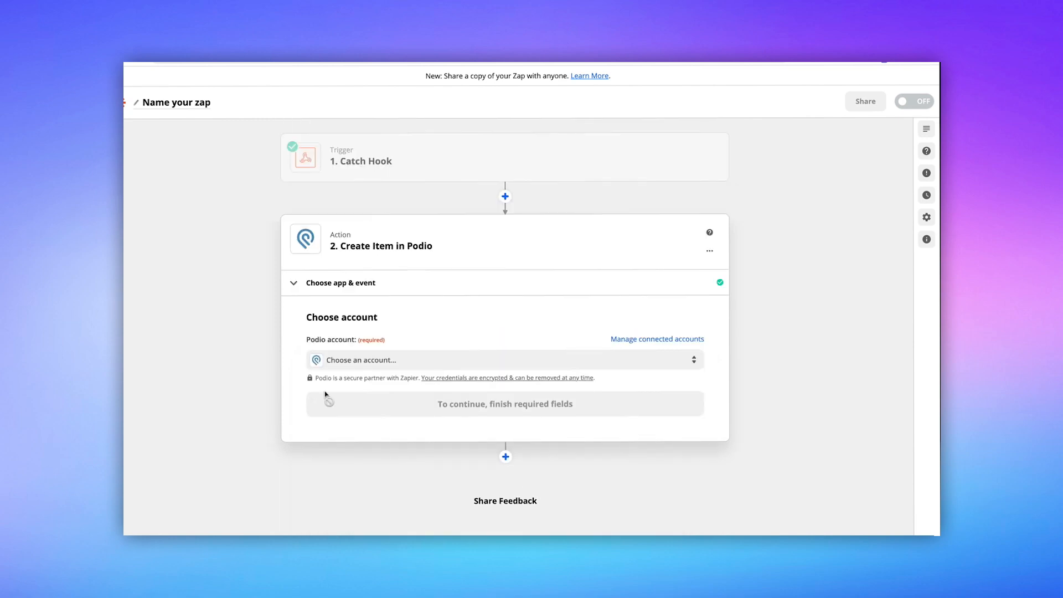
- Select the connected Podio account and continue to the item setup
left_click(505, 359)
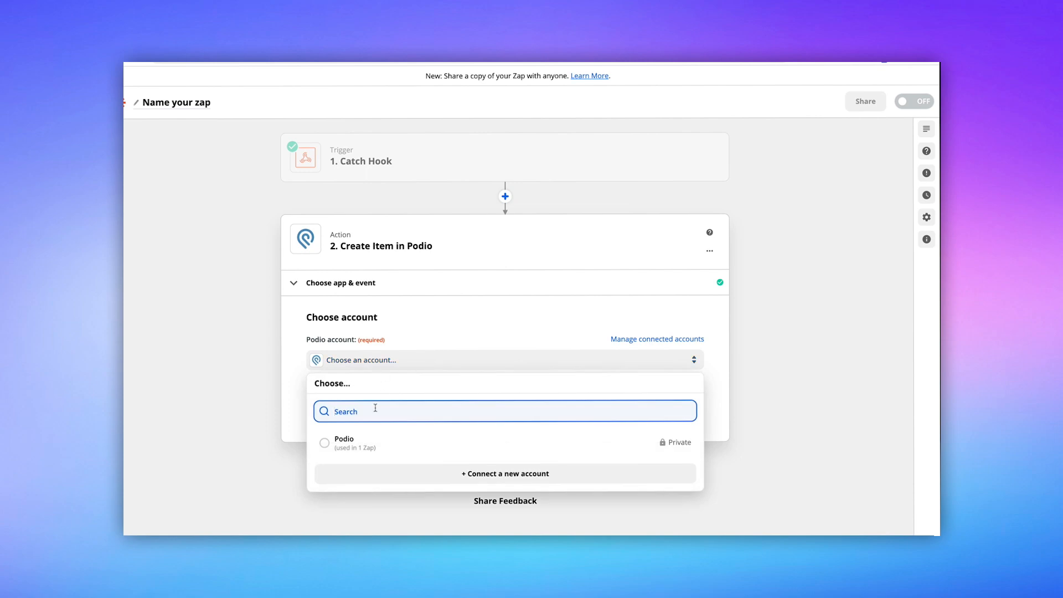
left_click(344, 441)
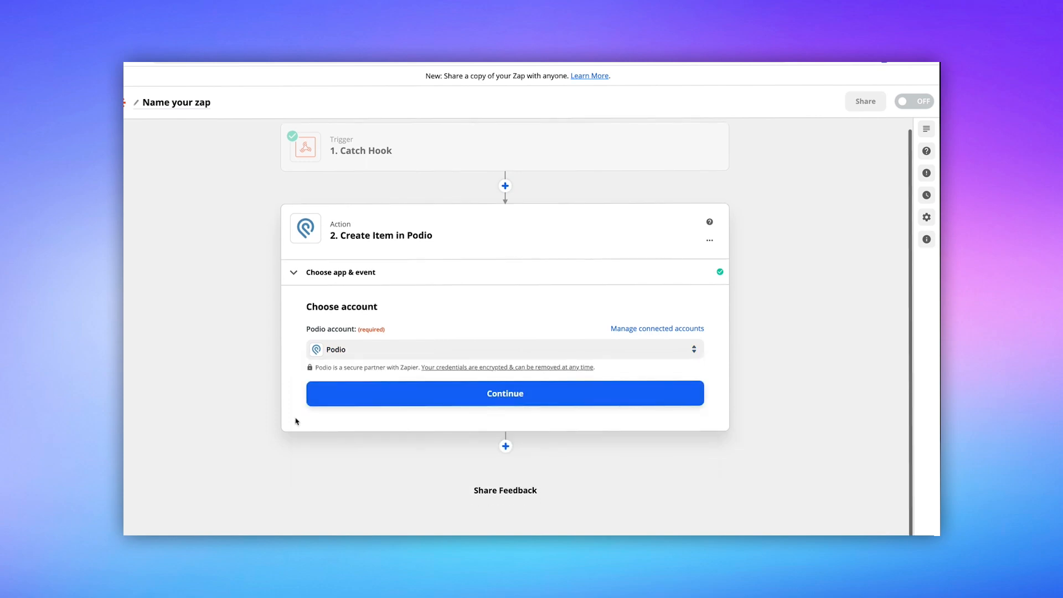
left_click(505, 393)
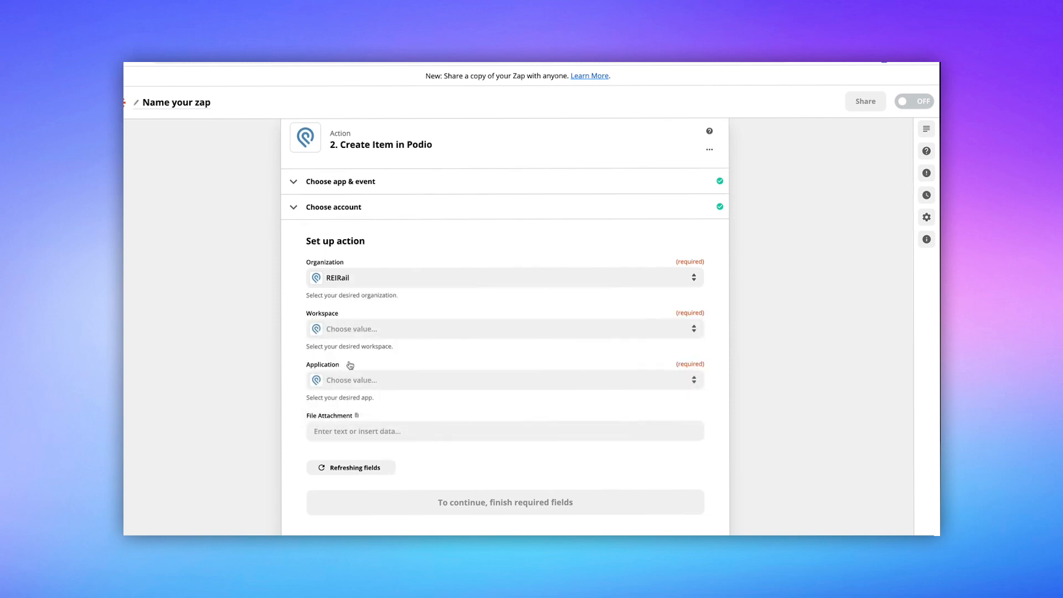
left_click(504, 329)
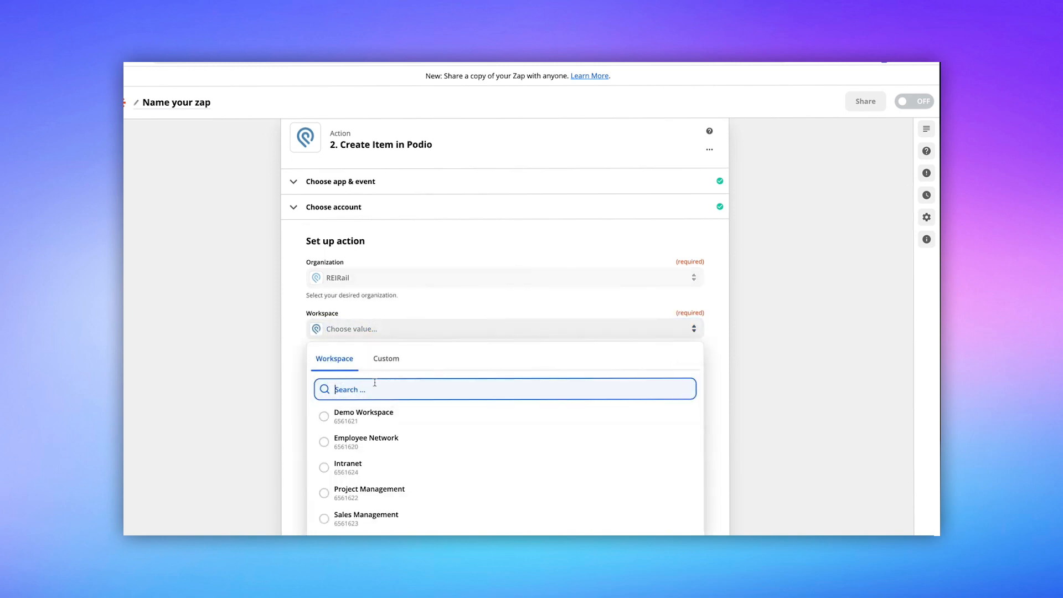
- Choose the Zapier Demo workspace and the Seller Leads app
scroll("down", 3)
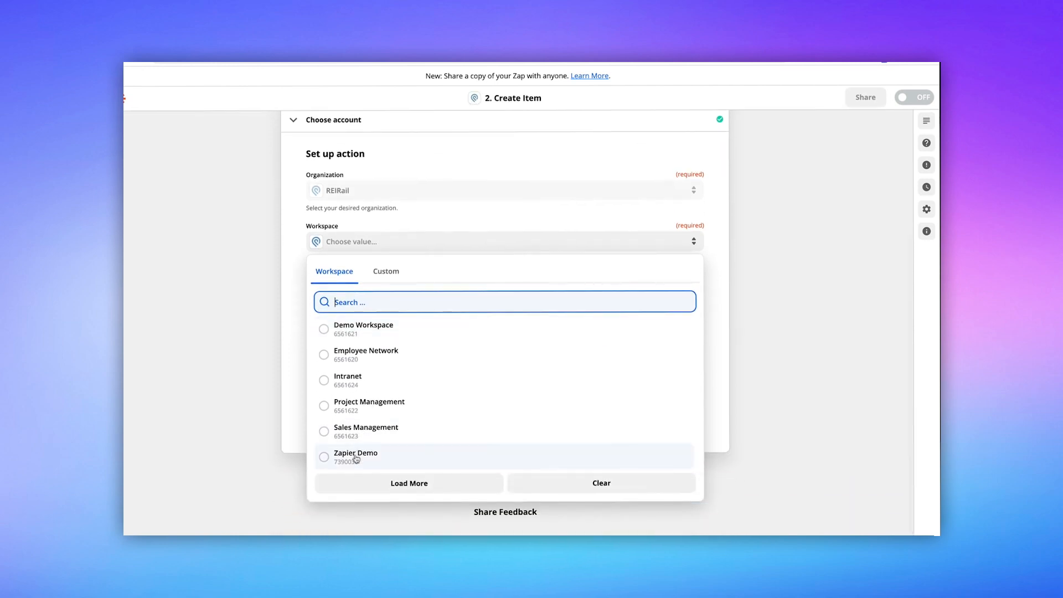
left_click(355, 456)
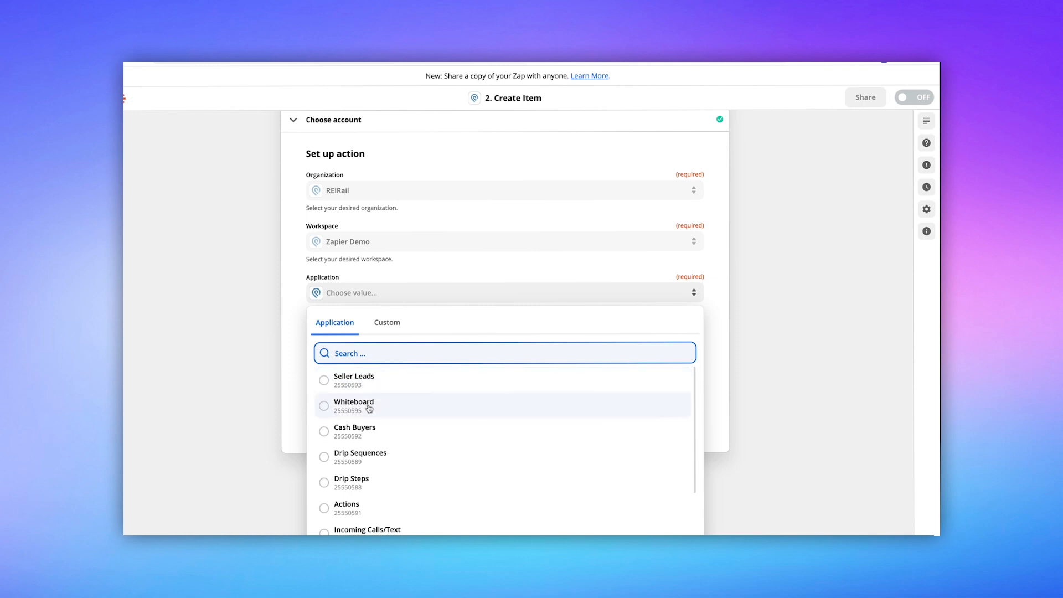
left_click(354, 379)
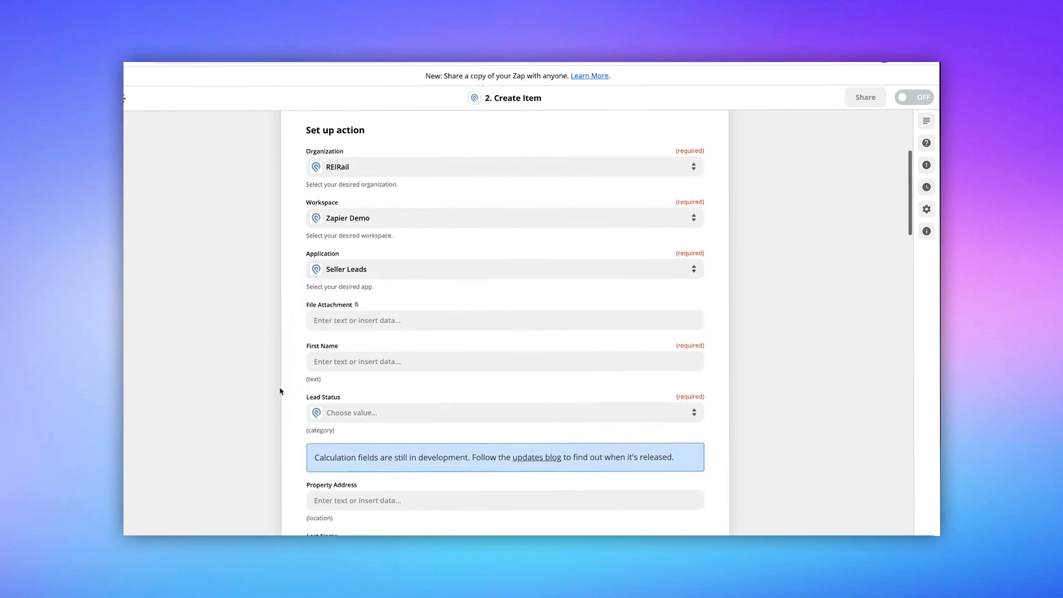
- Map the webhook first name into First Name and set Lead Status to Contact In Progress
scroll("down", 3)
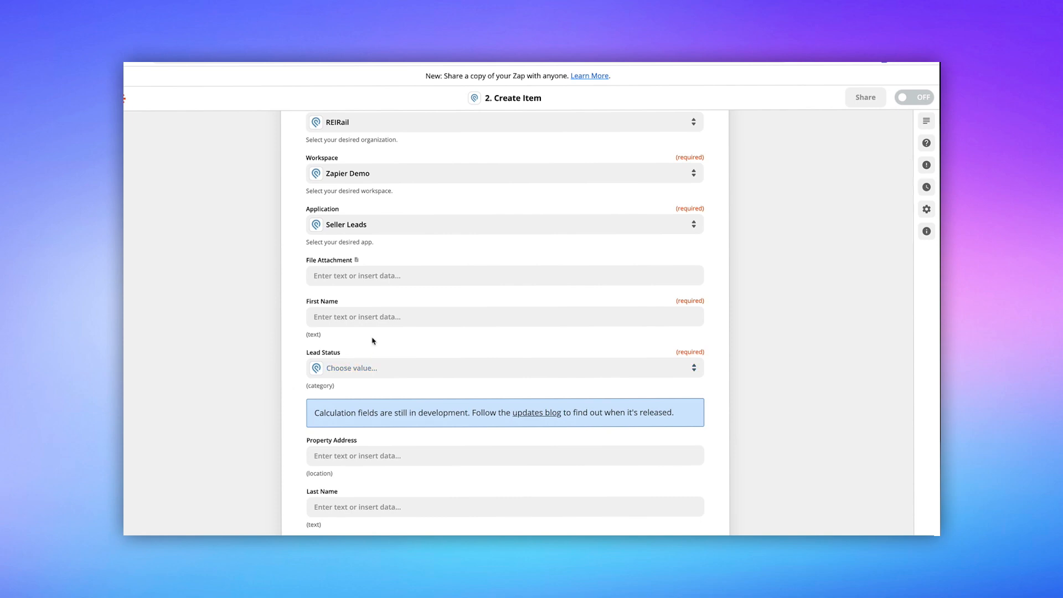
left_click(503, 317)
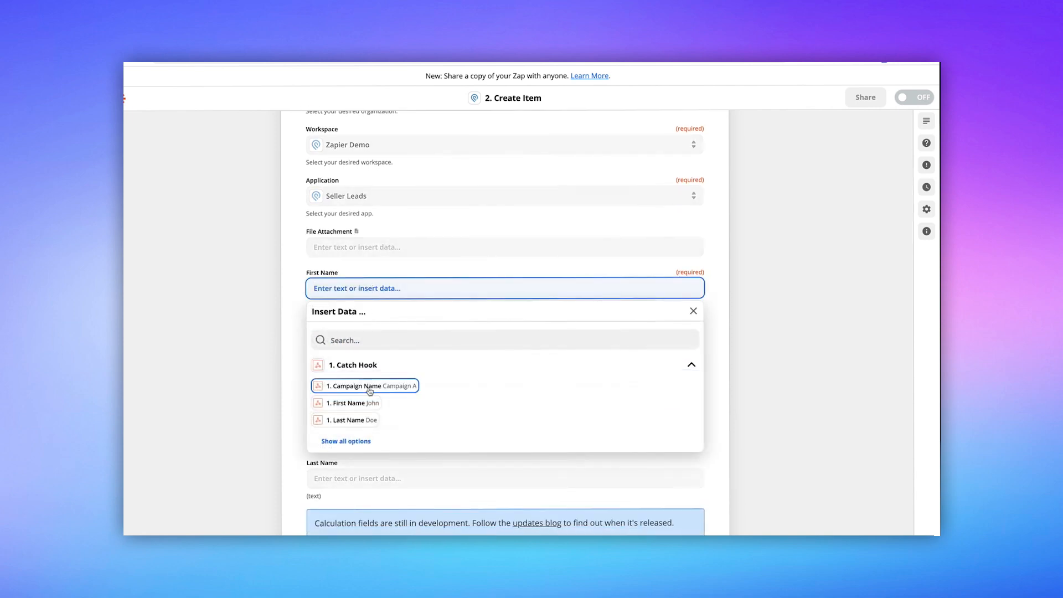
left_click(348, 403)
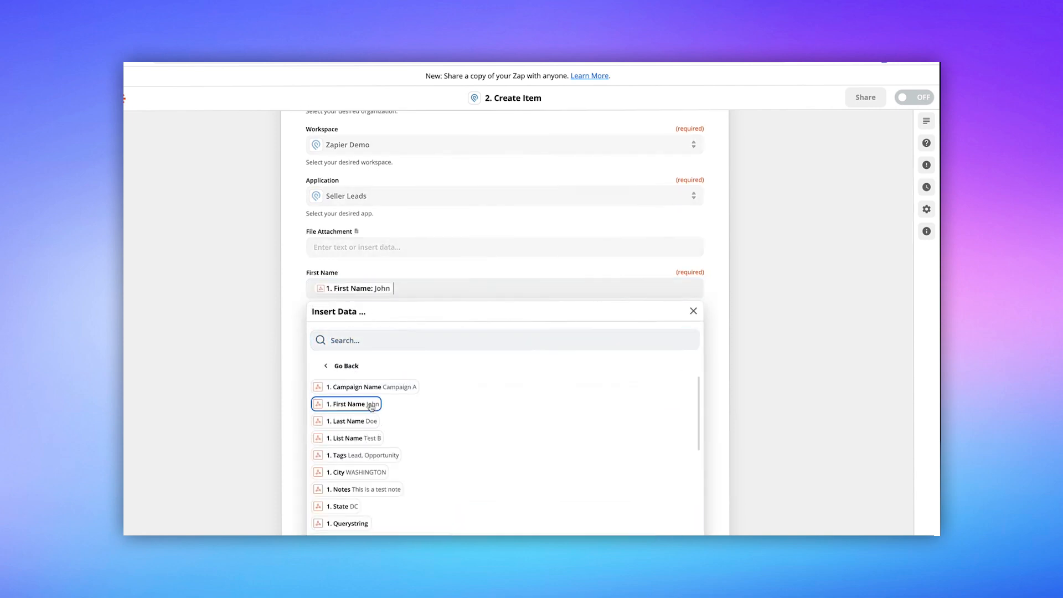
left_click(348, 403)
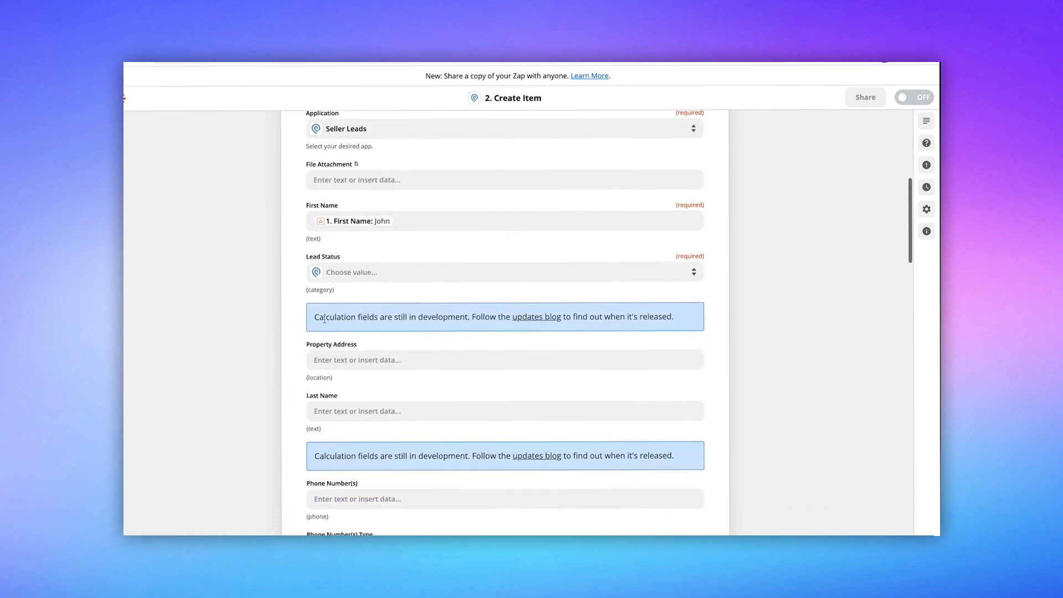
left_click(504, 272)
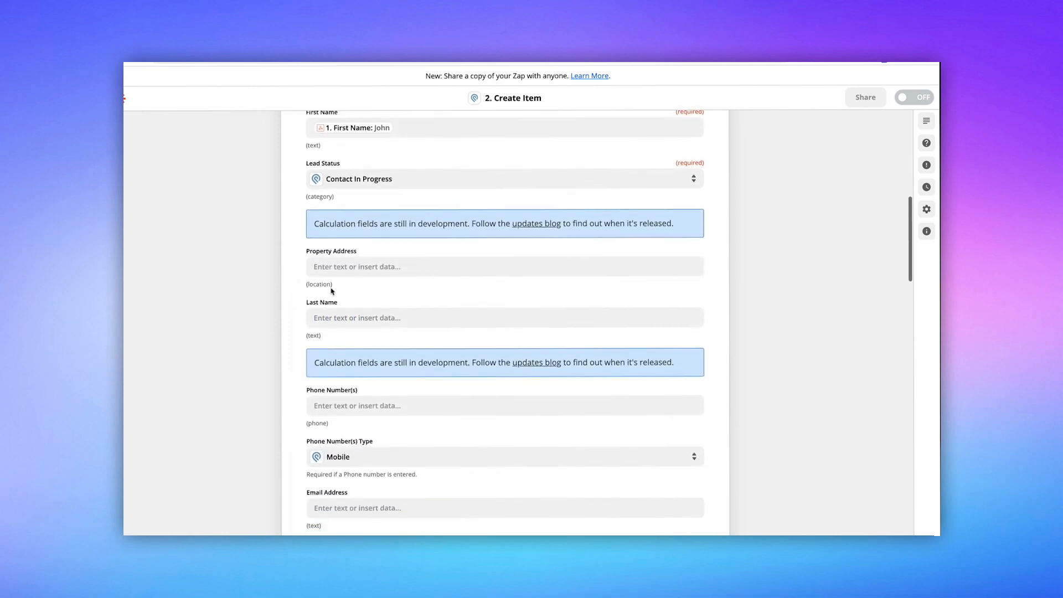
- Map the webhook city and state into the Property Address field
left_click(505, 266)
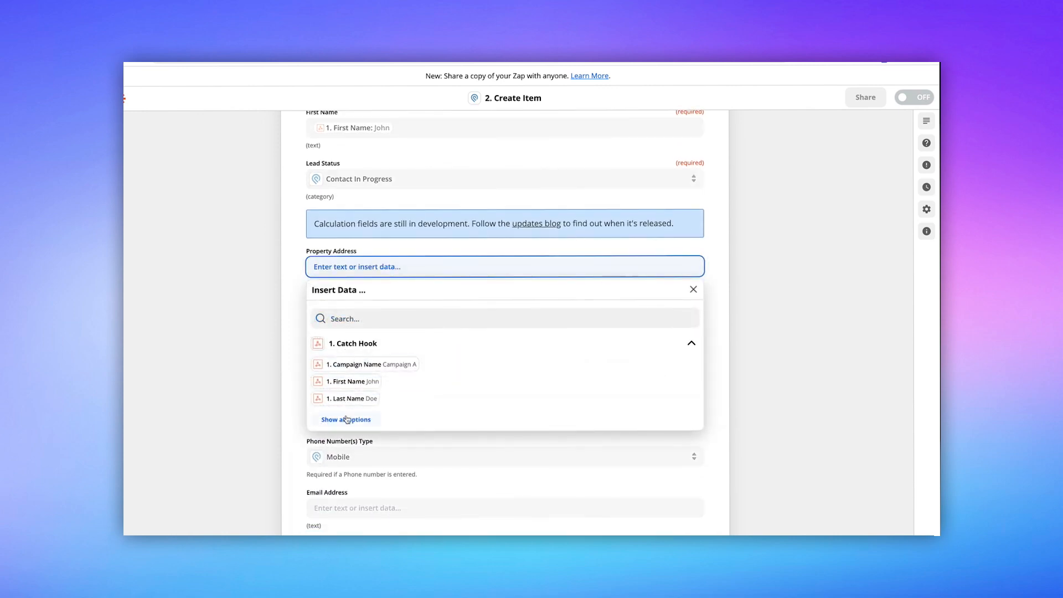
left_click(346, 419)
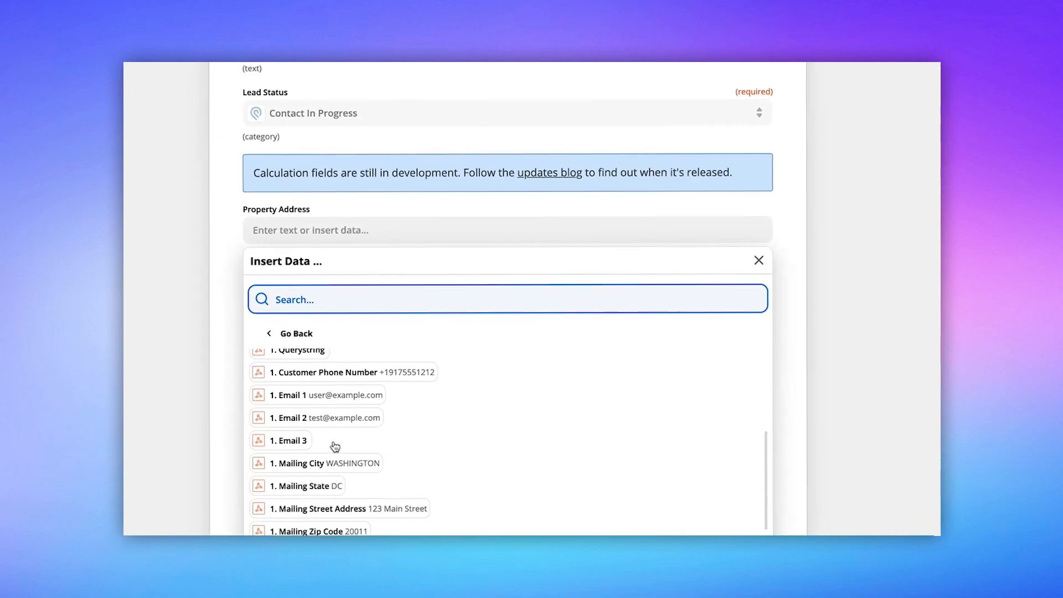
scroll("down", 3)
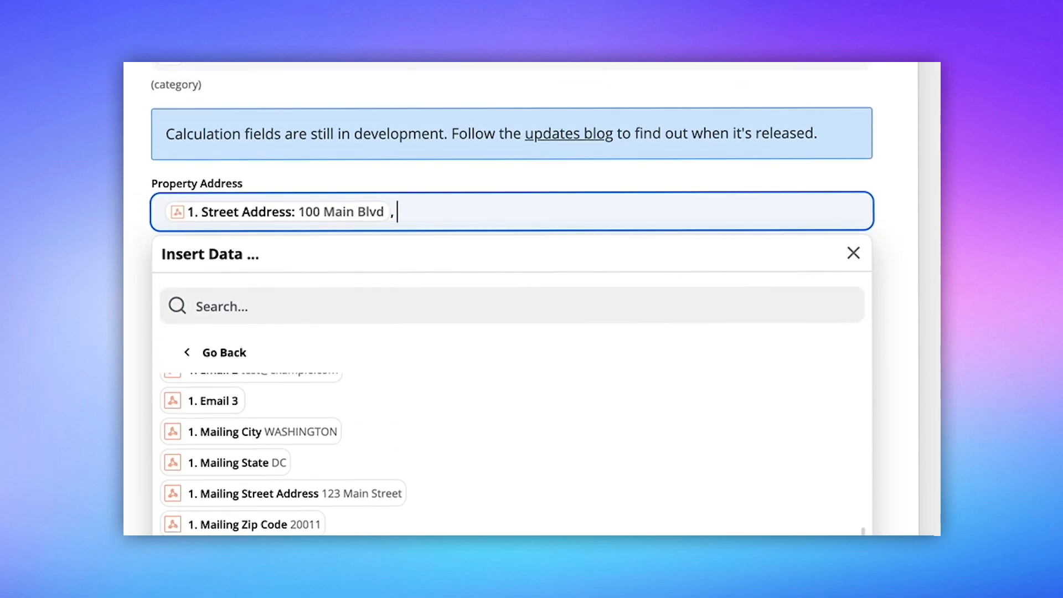
scroll("down", 3)
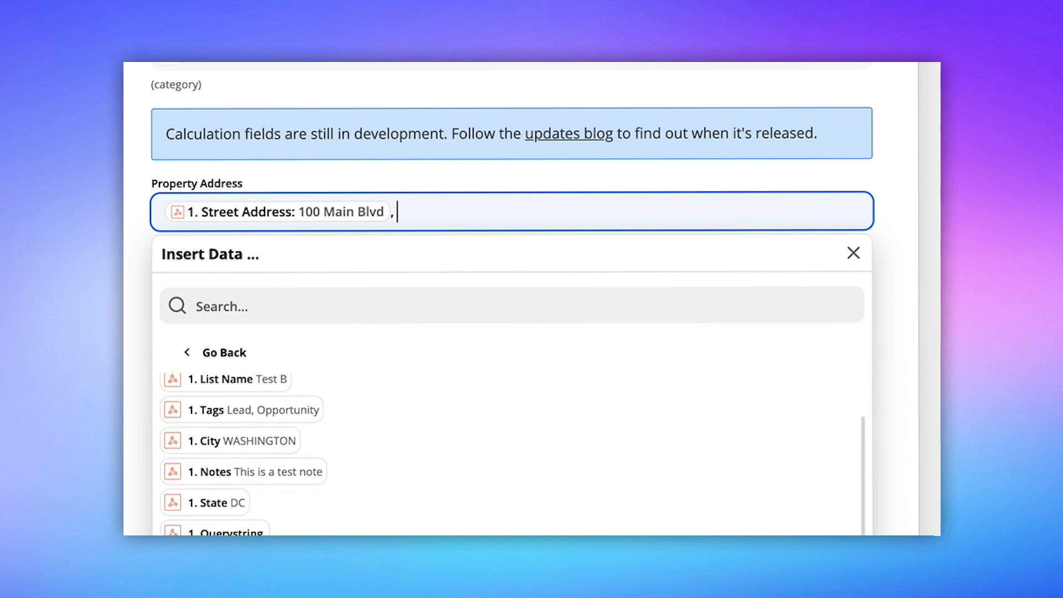
left_click(230, 441)
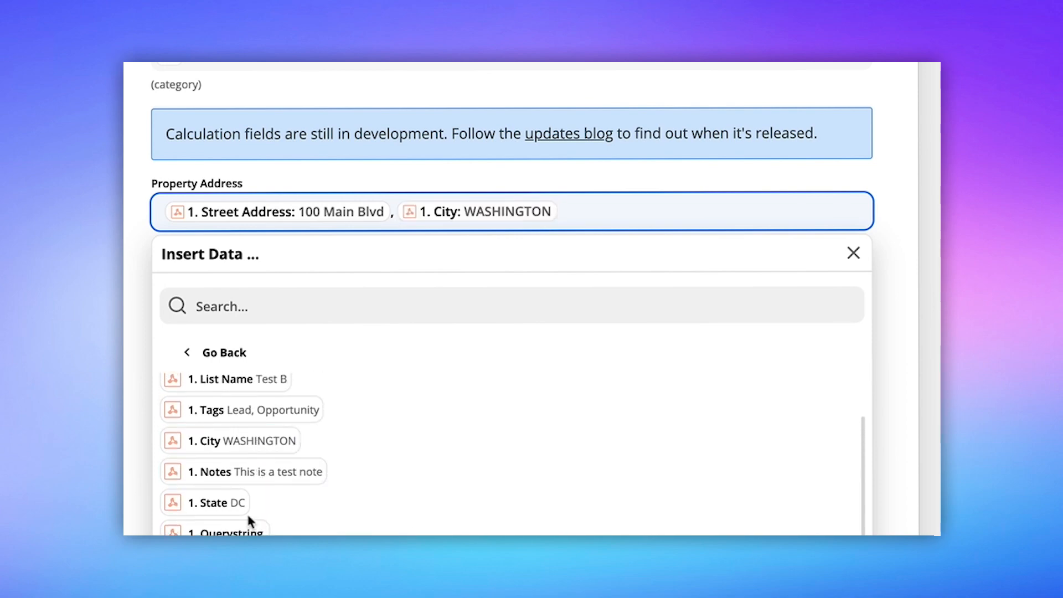
left_click(217, 502)
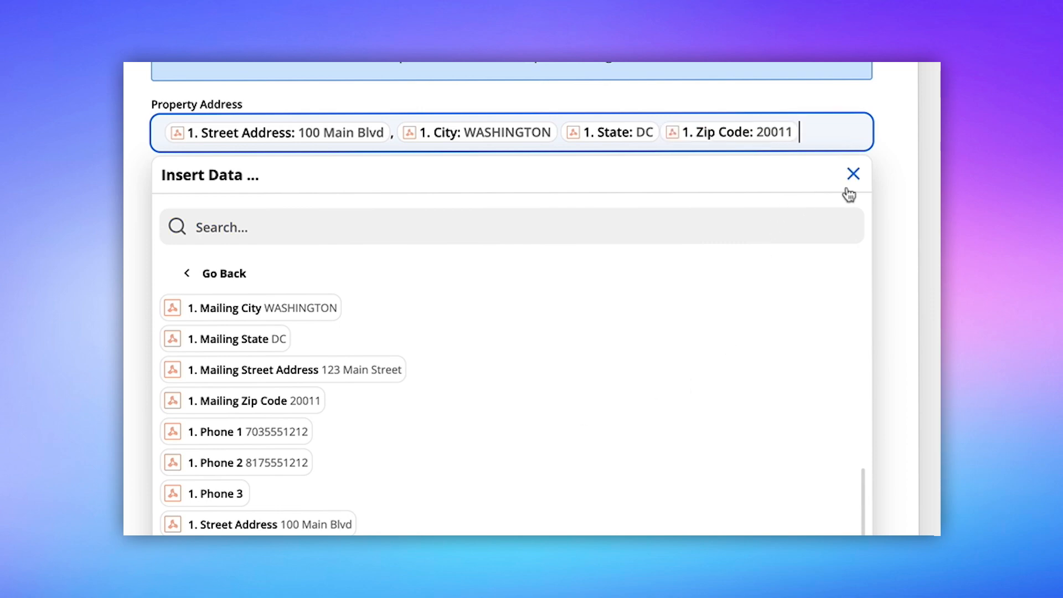
- Map the webhook last name into Last Name and Phone 1 into Phone Number(s)
left_click(853, 173)
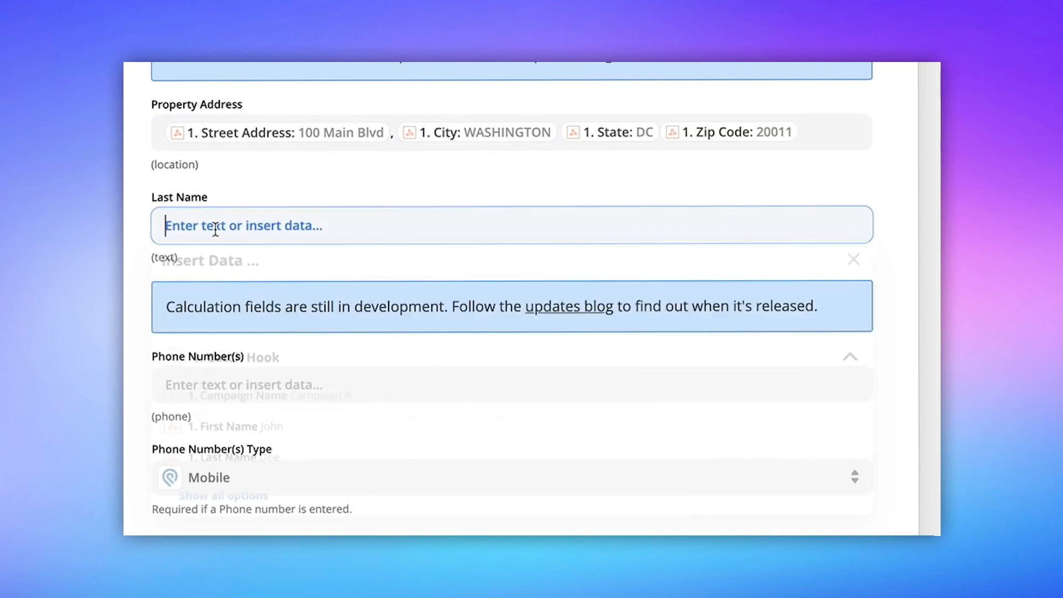
left_click(238, 464)
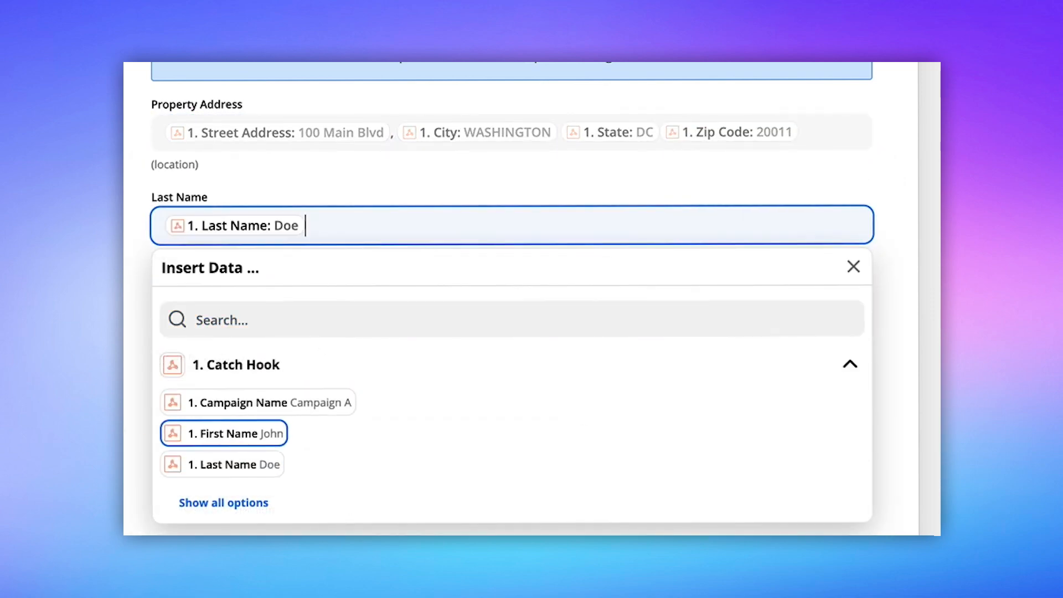
scroll("down", 3)
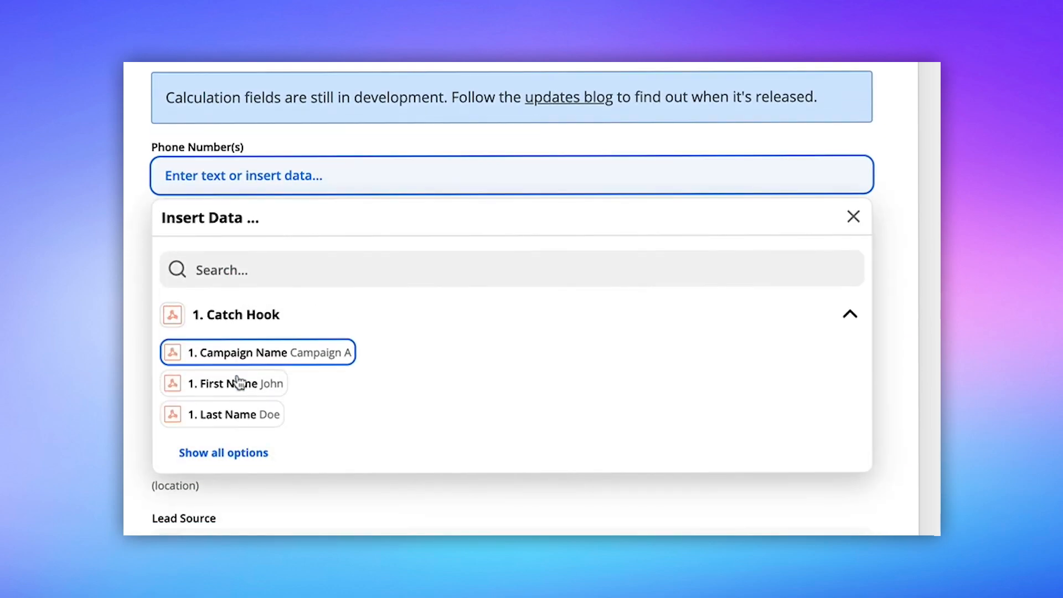
left_click(223, 453)
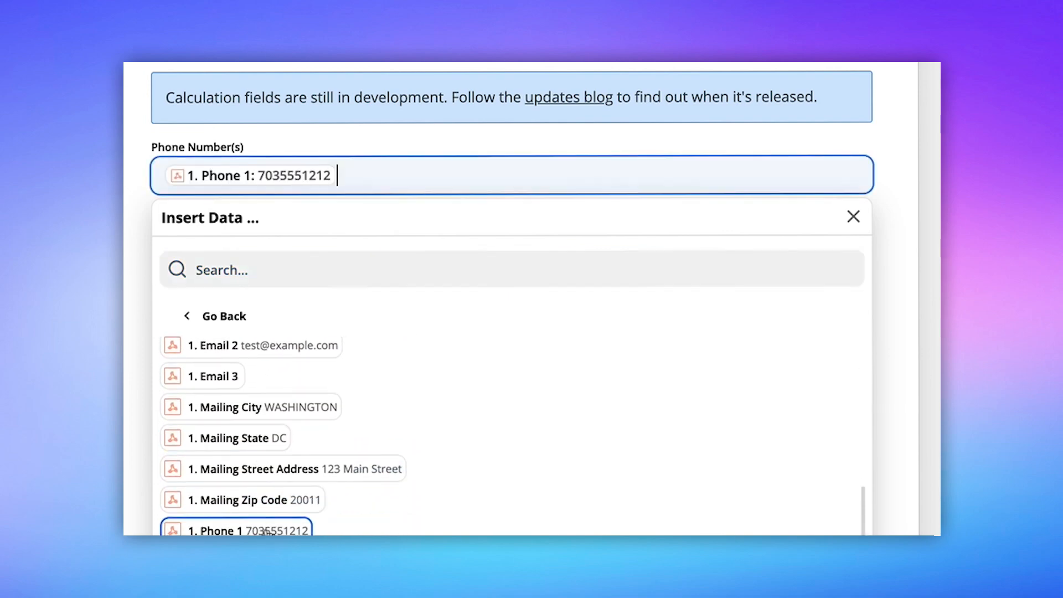
- Map Email 1 into the Email Address field
left_click(853, 217)
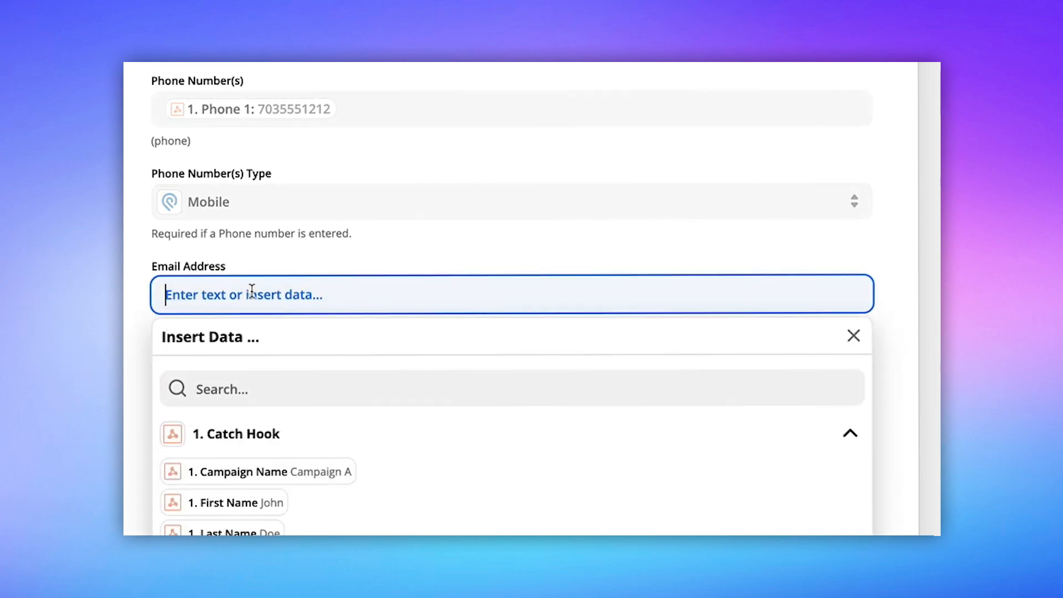
scroll("down", 3)
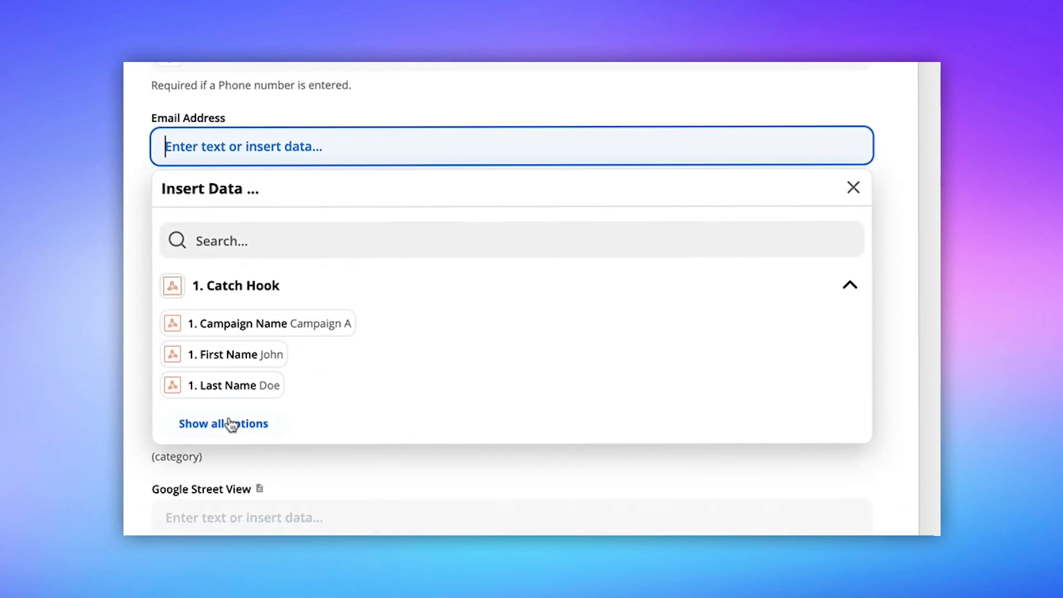
left_click(223, 423)
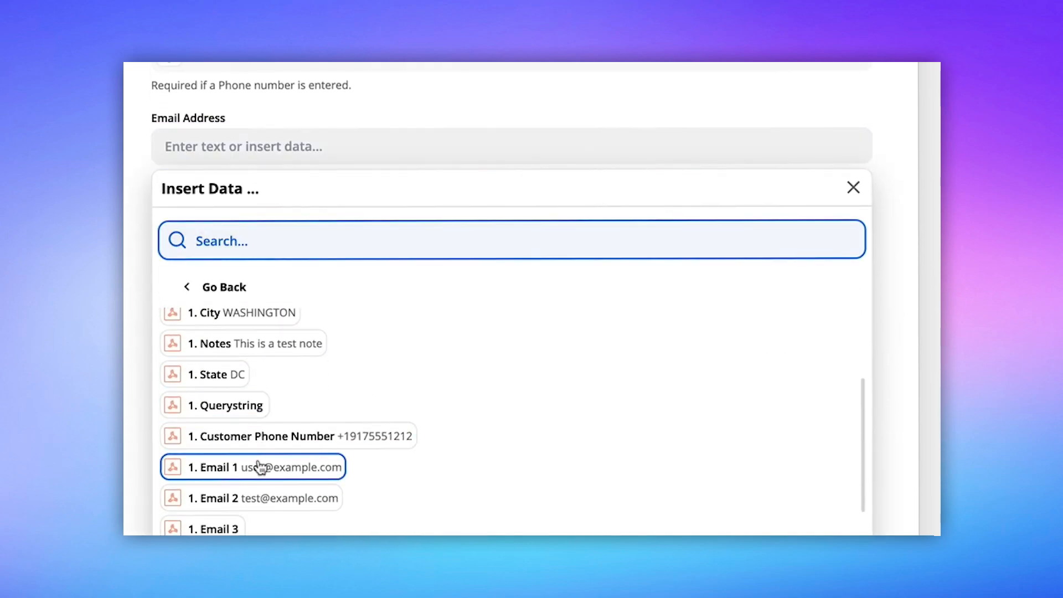
left_click(252, 467)
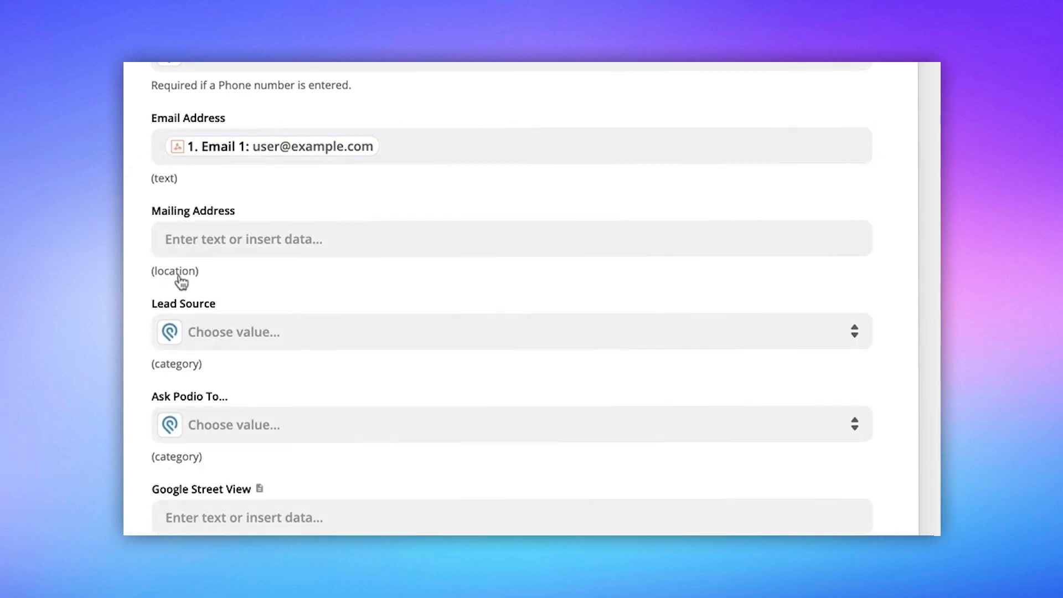
- Build Mailing Address from the mailing street, city and zip code fields
left_click(511, 239)
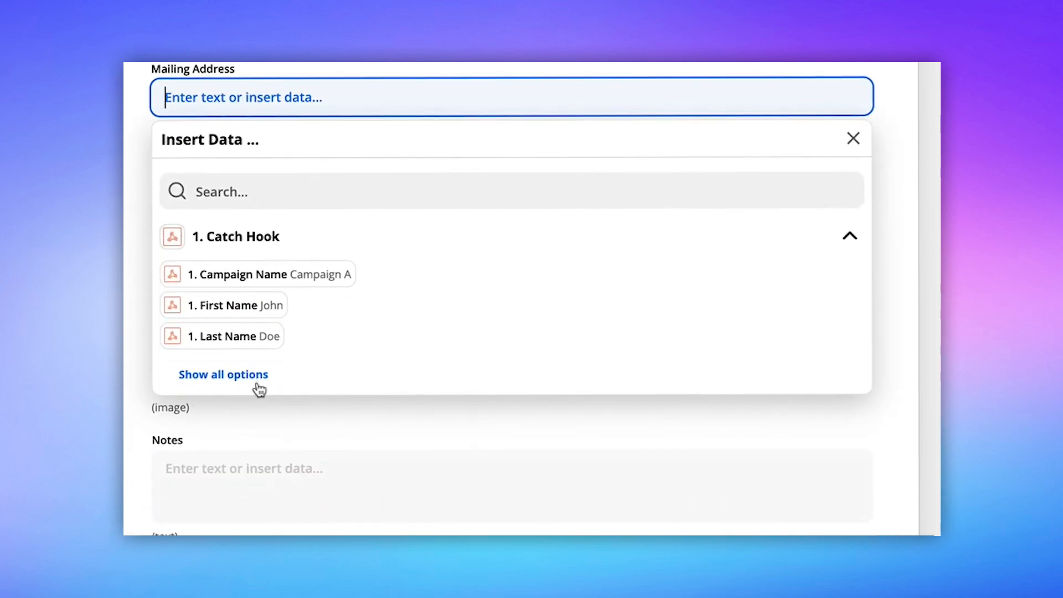
left_click(223, 374)
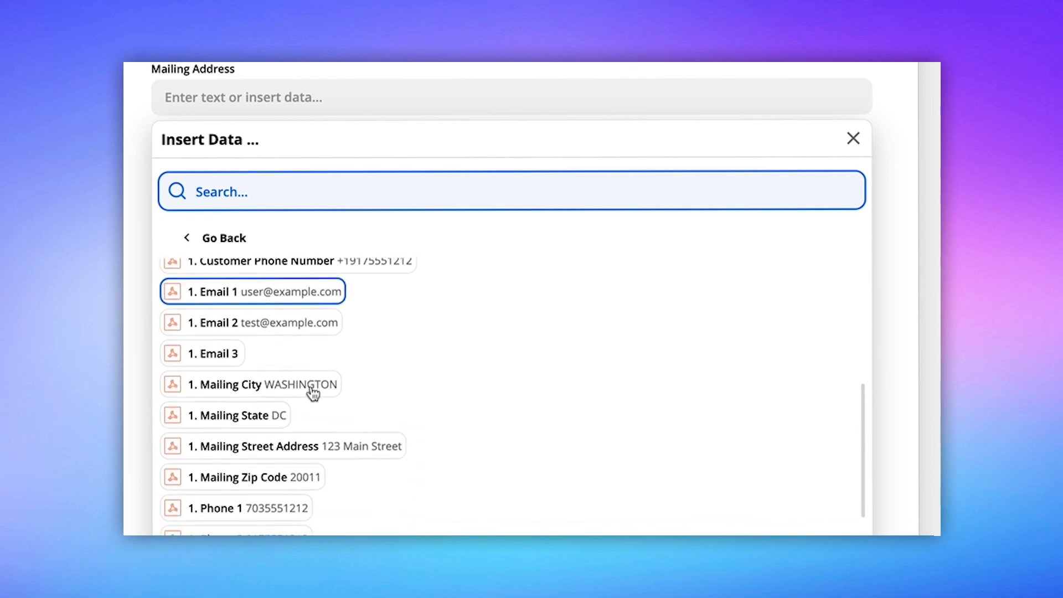
left_click(251, 384)
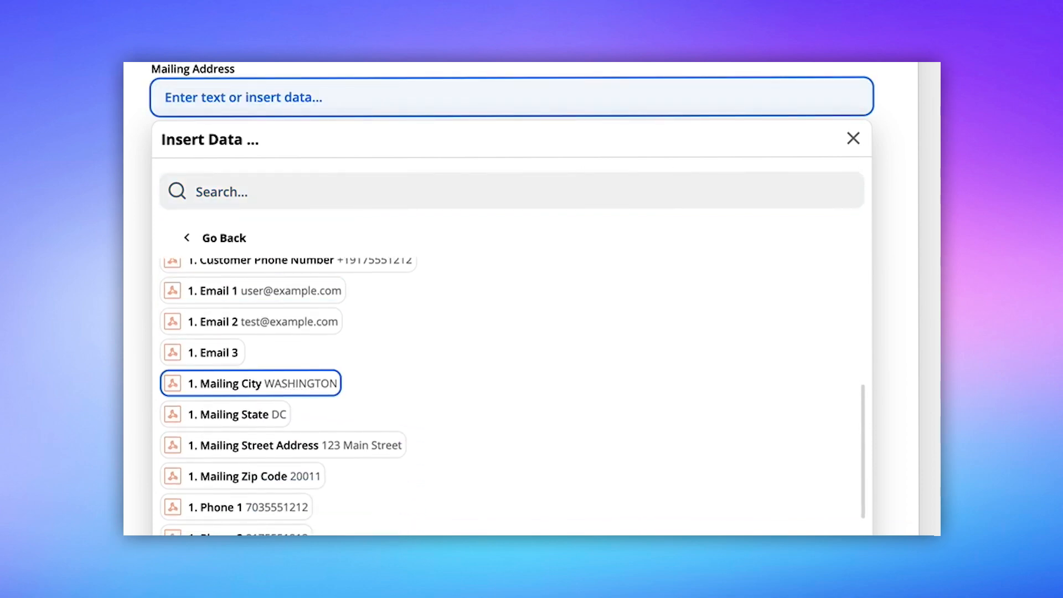
left_click(281, 444)
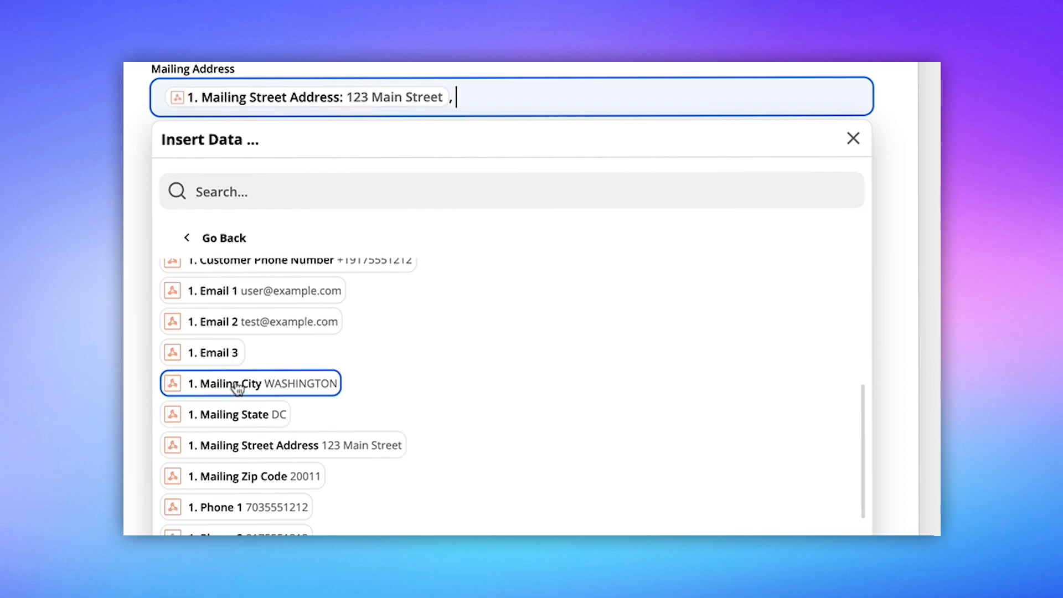
left_click(238, 414)
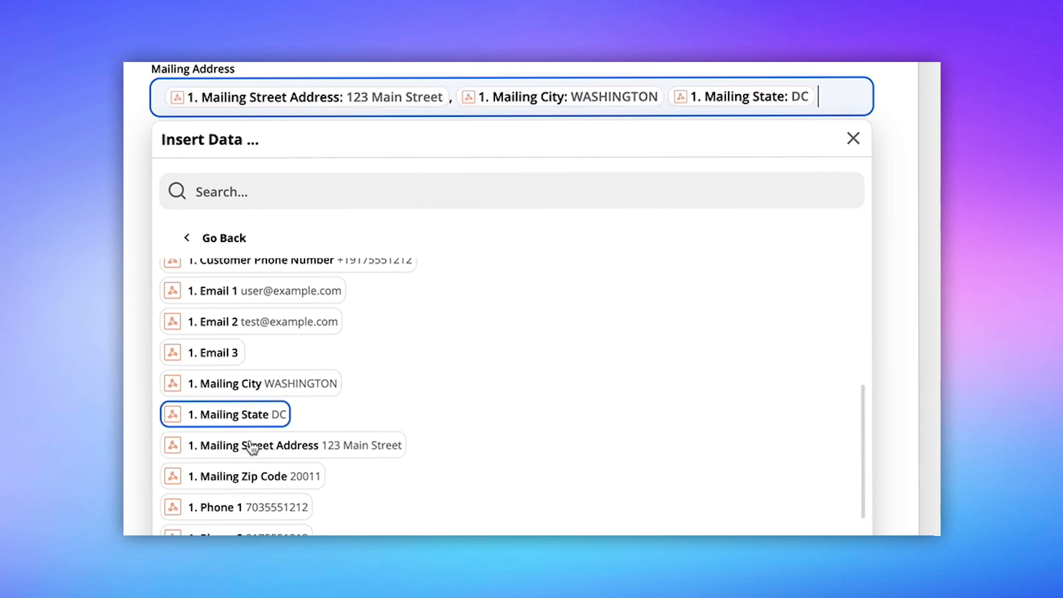
left_click(242, 475)
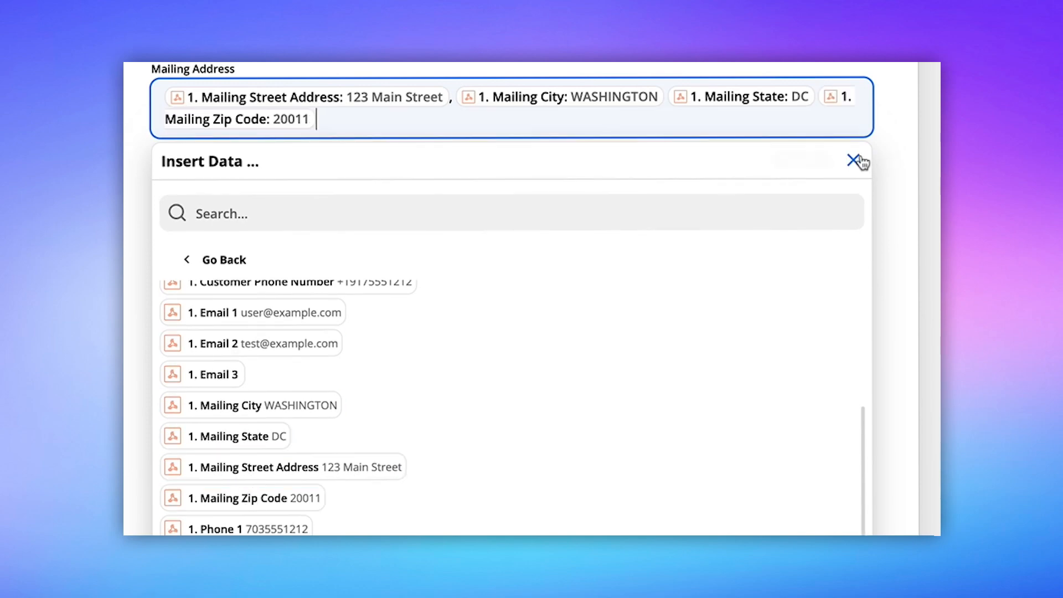
left_click(856, 163)
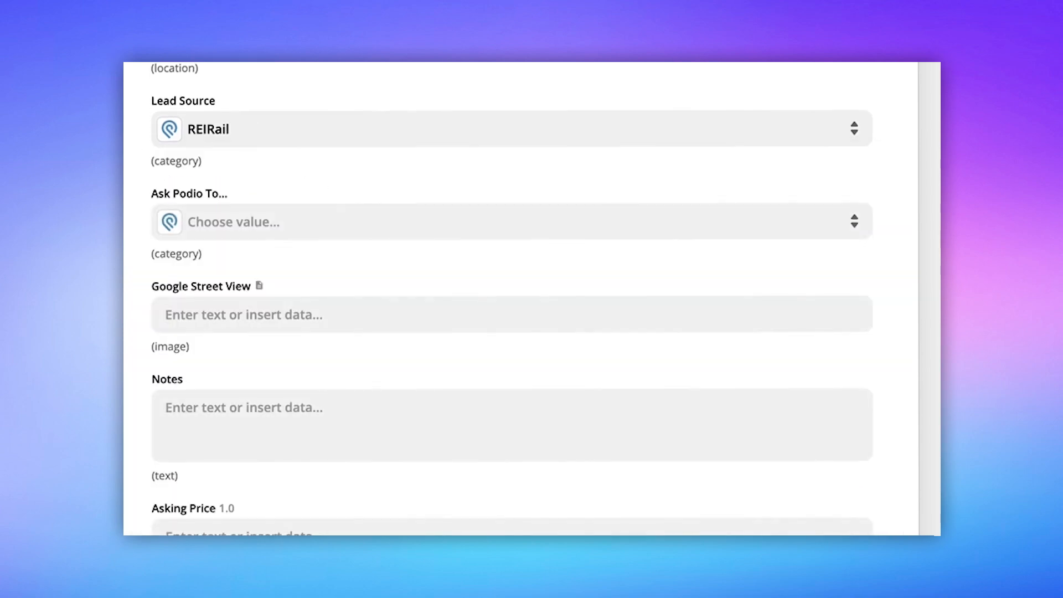
- Map the webhook Notes into the Podio Notes field
scroll("down", 3)
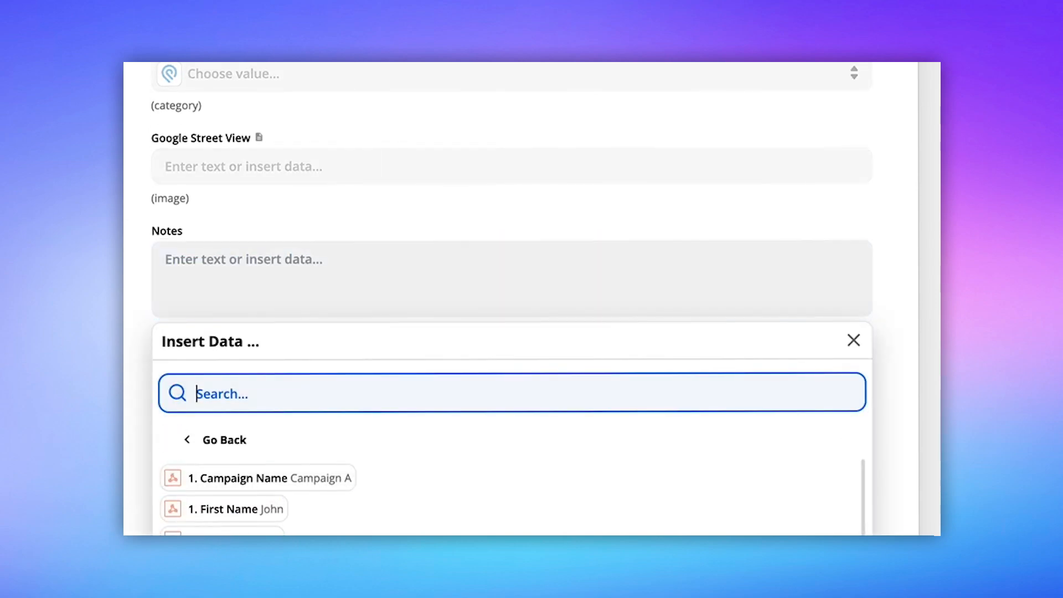
left_click(242, 489)
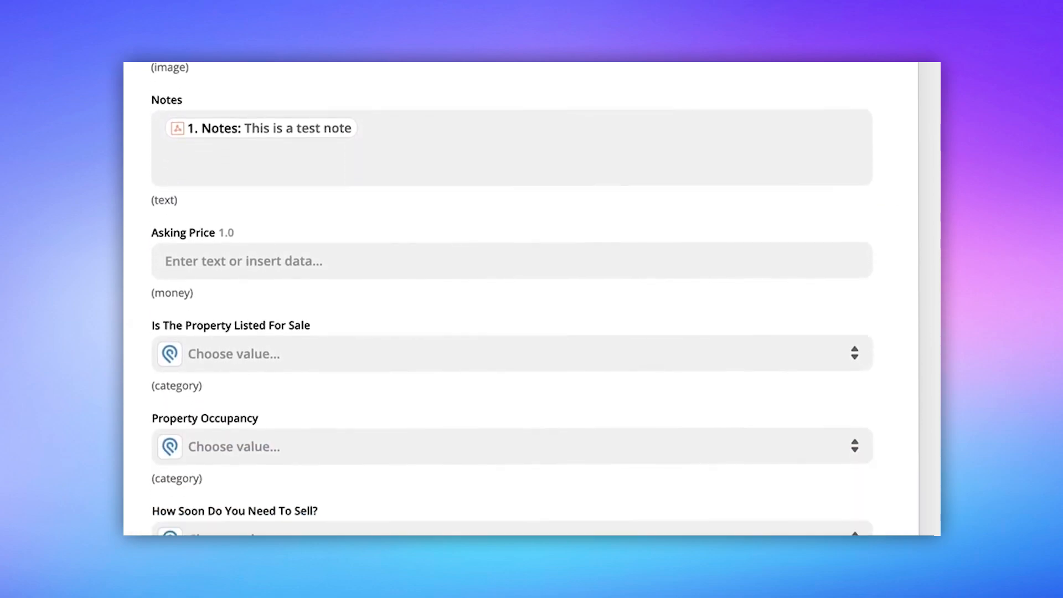
scroll("down", 3)
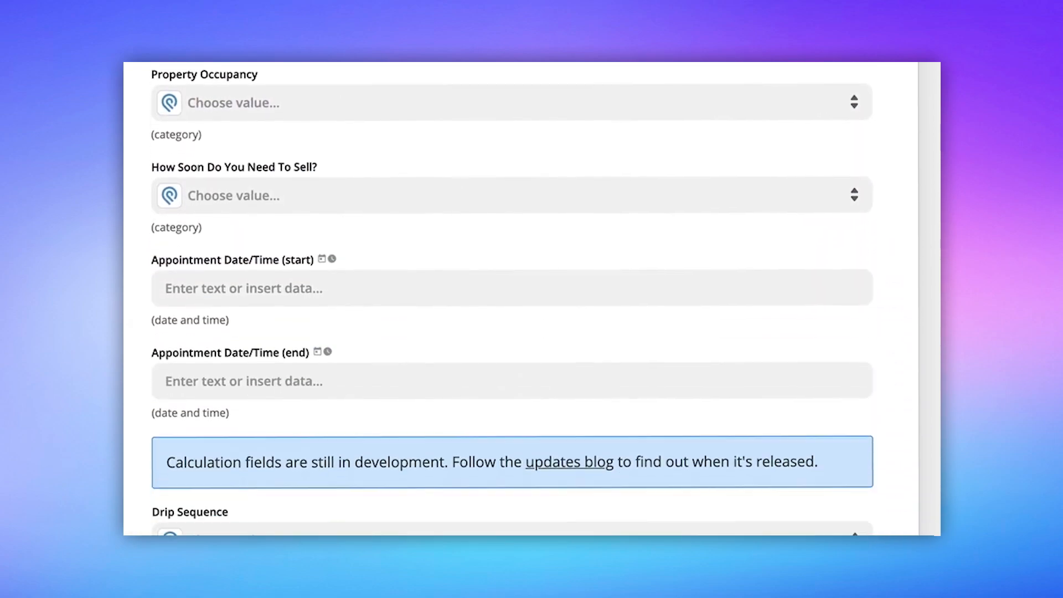
scroll("down", 3)
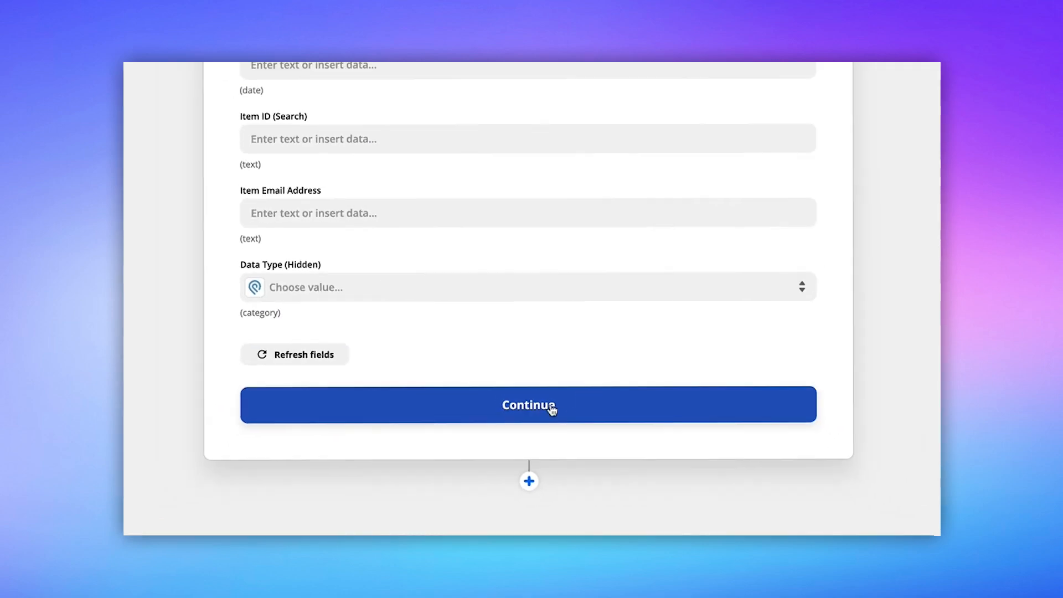
- Finish the Podio action, choose Skip Test, and close the share-a-copy popup
left_click(528, 405)
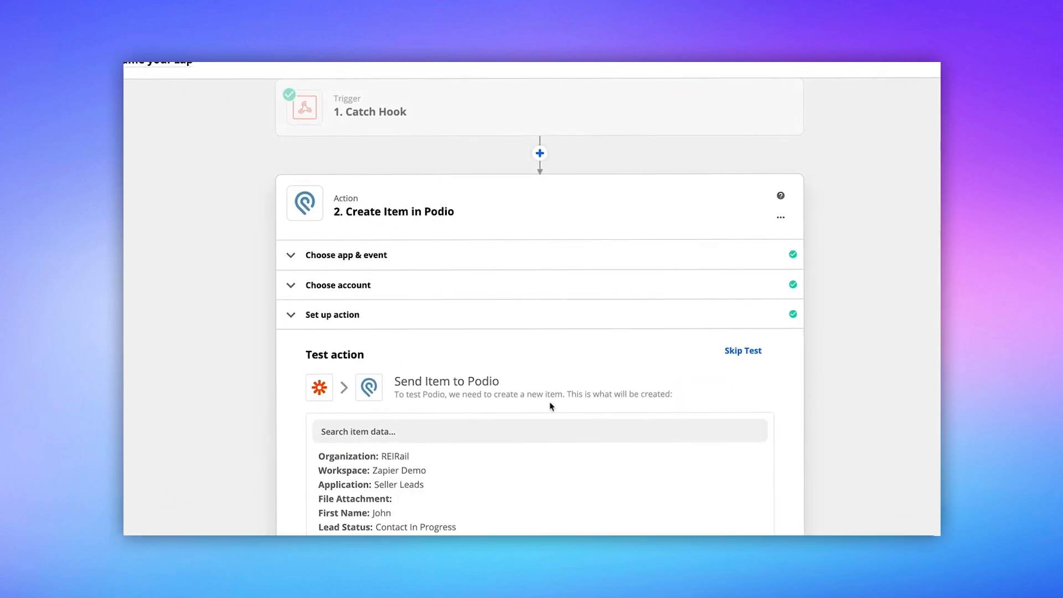
scroll("down", 3)
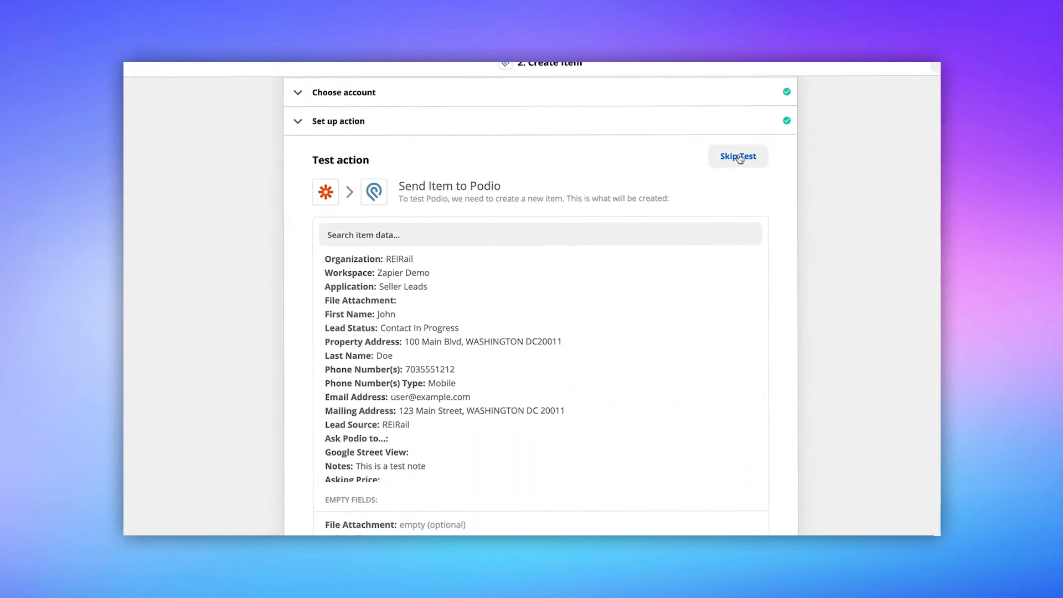
left_click(737, 156)
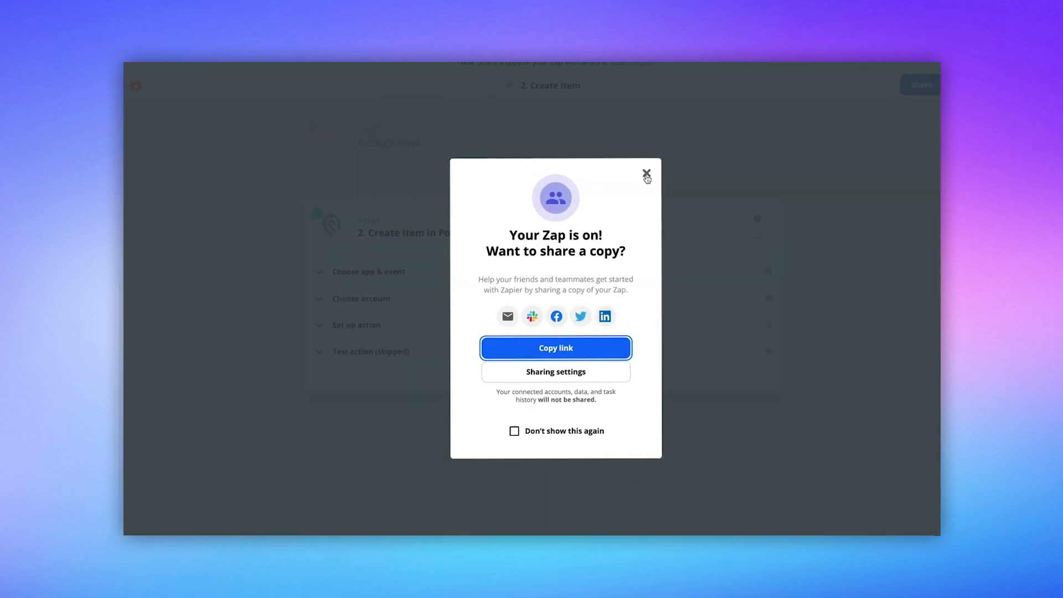
left_click(646, 174)
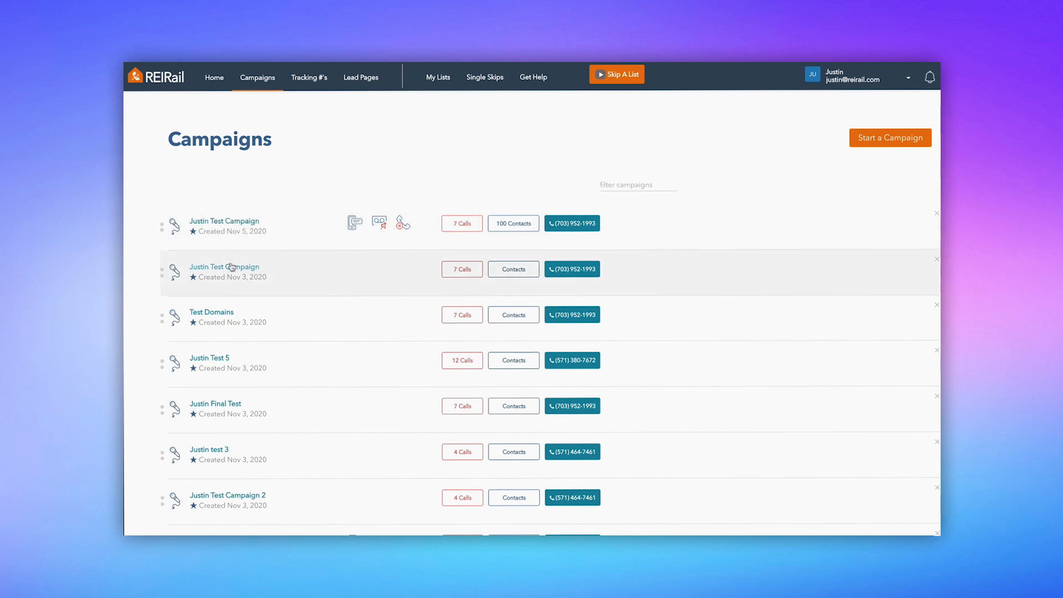
- Tag the second test campaign's Nov 13th call 'Send Seller Lead To Podio'
left_click(223, 267)
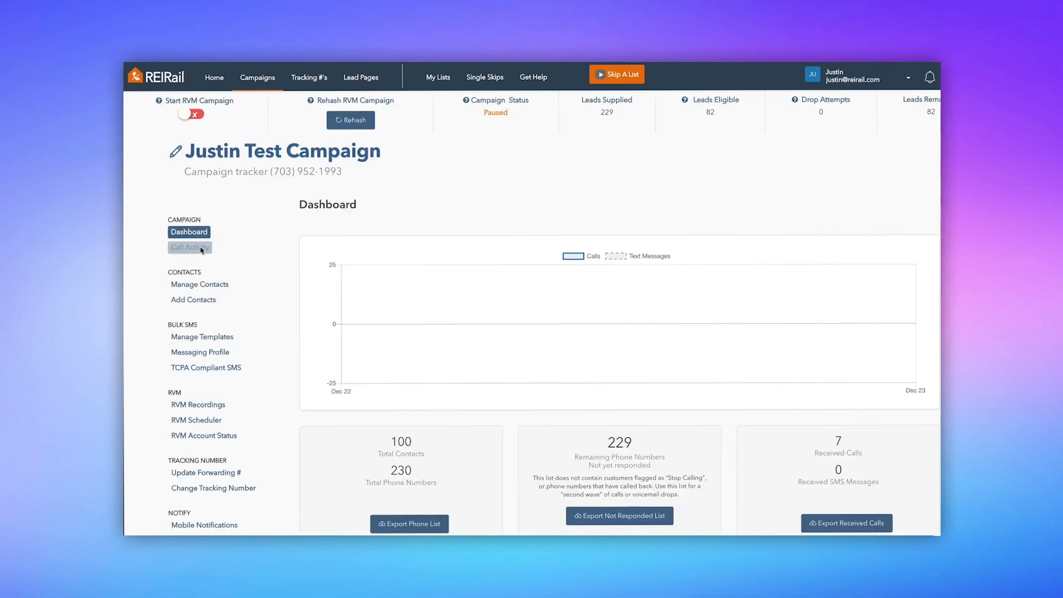
left_click(189, 247)
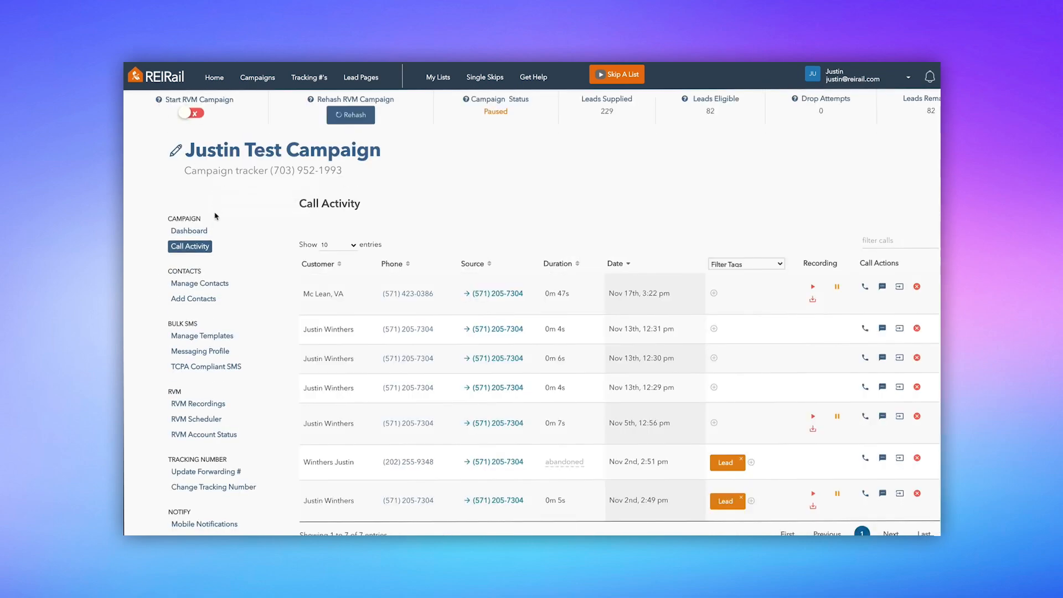
scroll("down", 3)
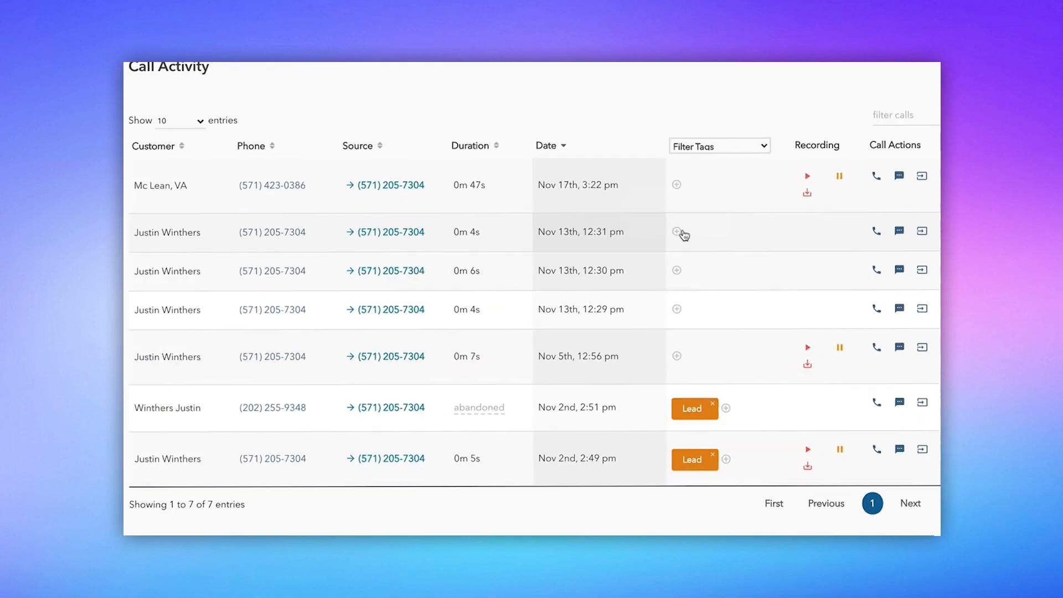
left_click(677, 232)
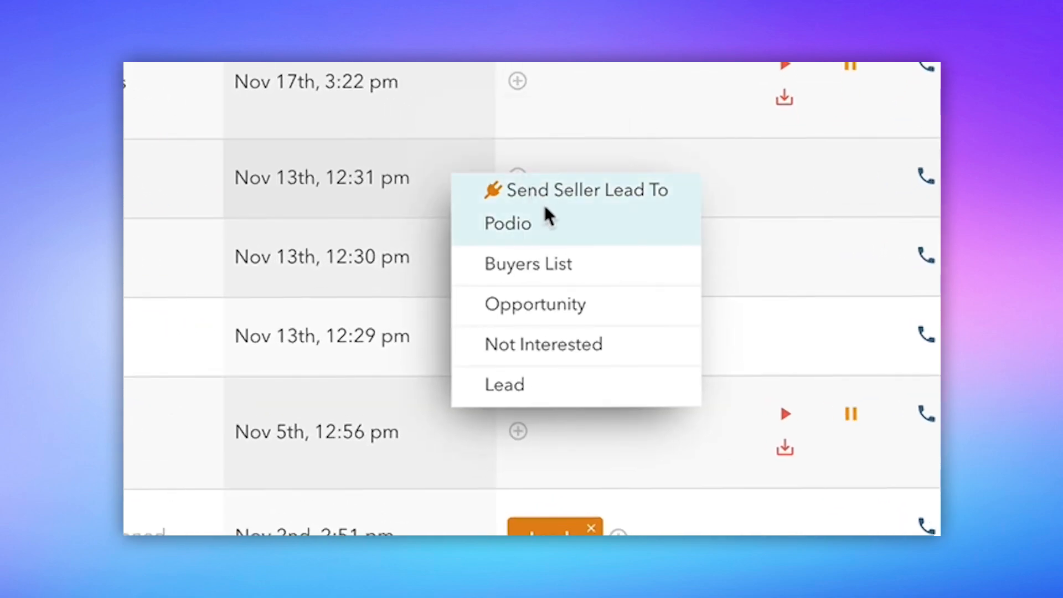
left_click(574, 206)
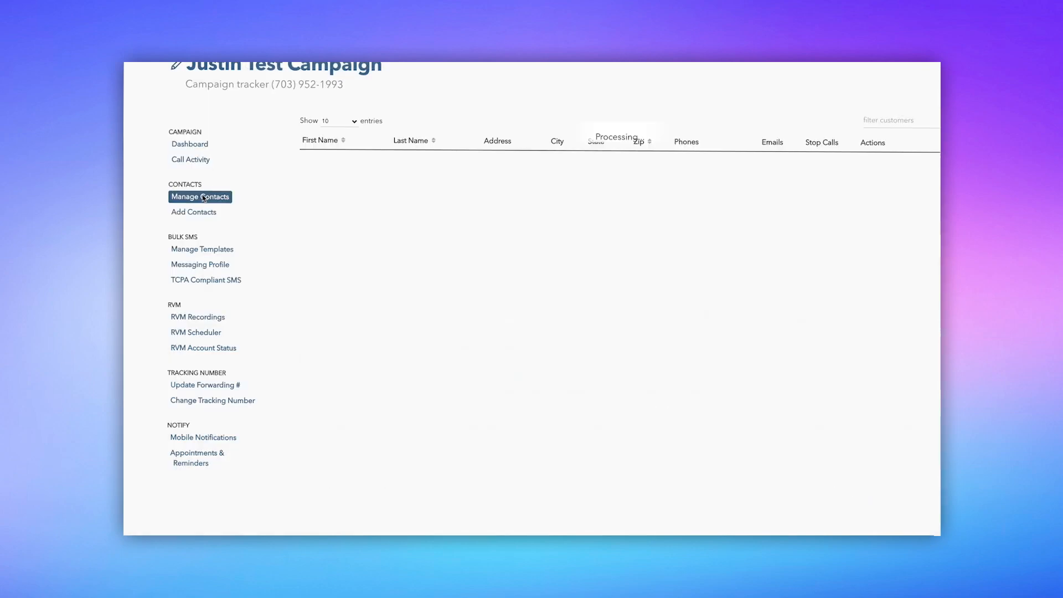
- Open the tag choices for a contact in the campaign's contacts list
left_click(199, 196)
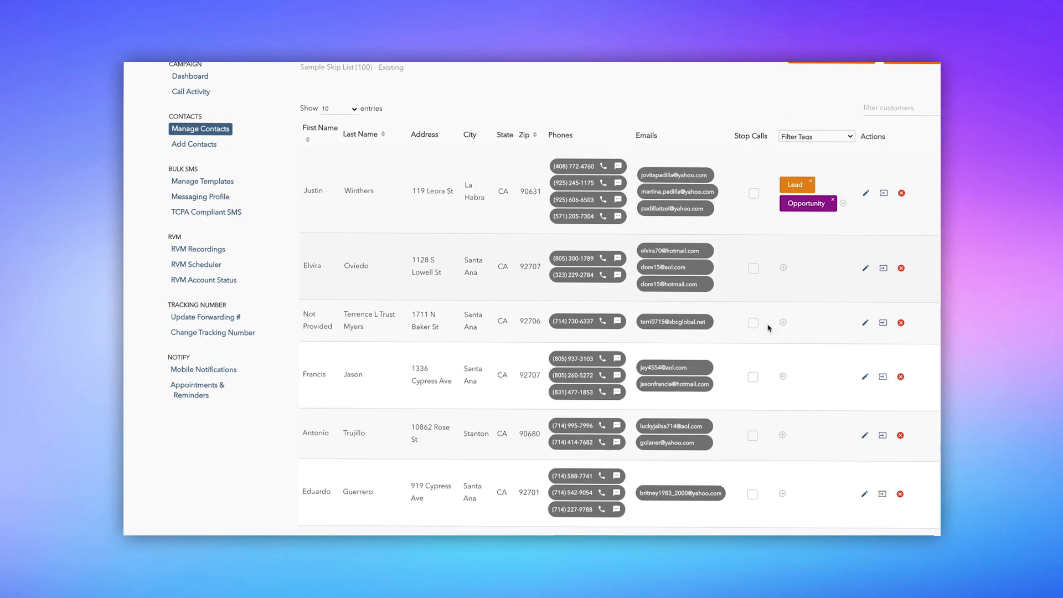
left_click(783, 268)
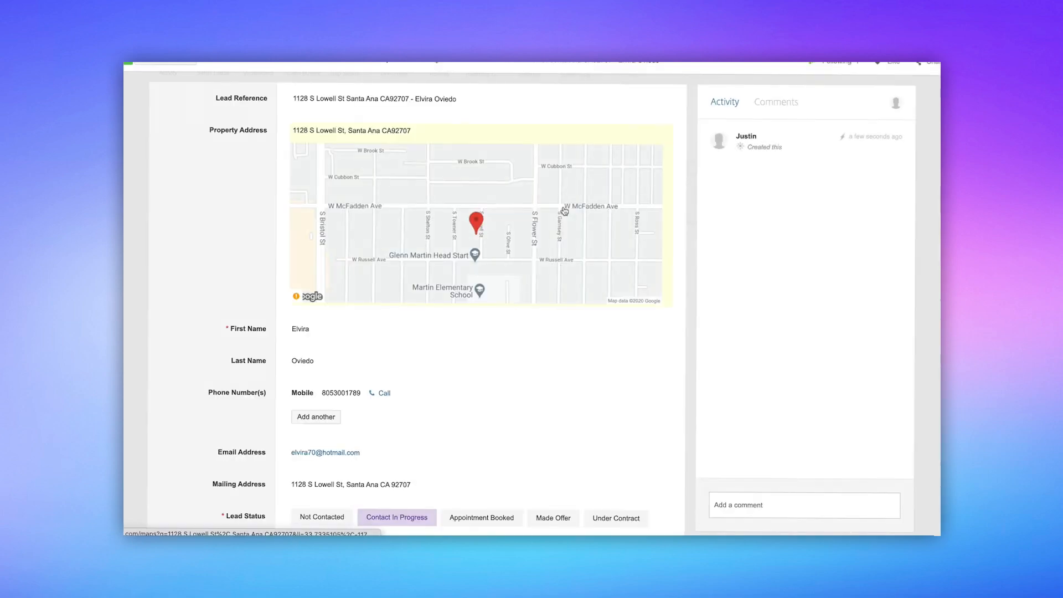
scroll("down", 3)
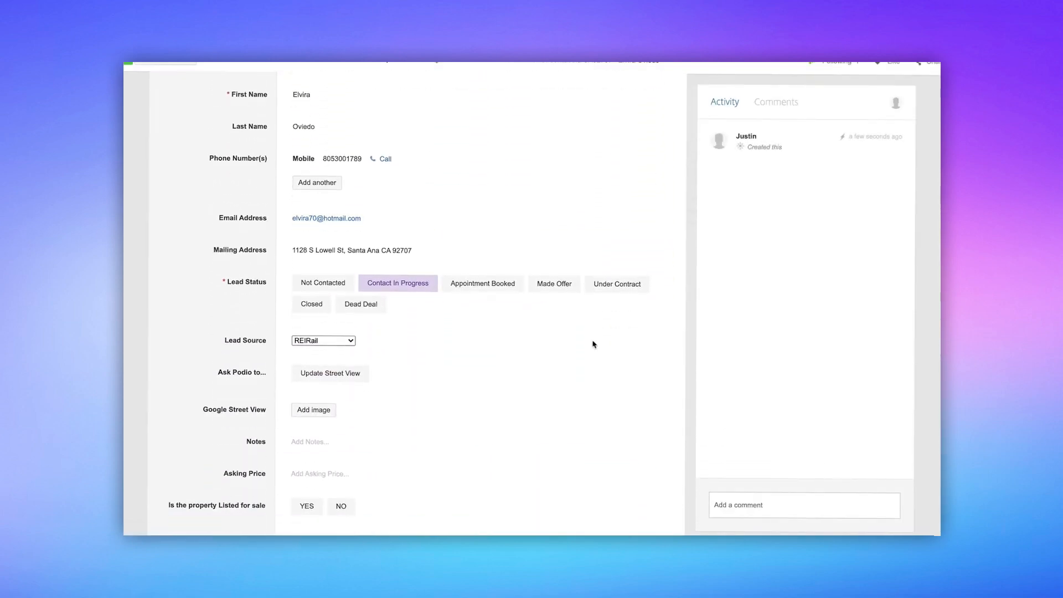
scroll("down", 3)
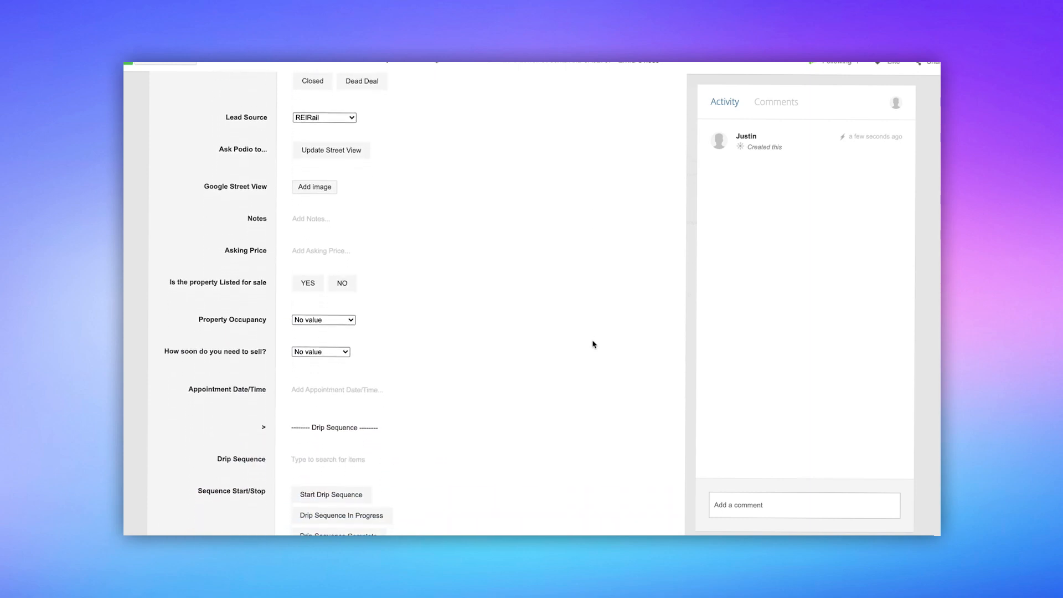
scroll("down", 3)
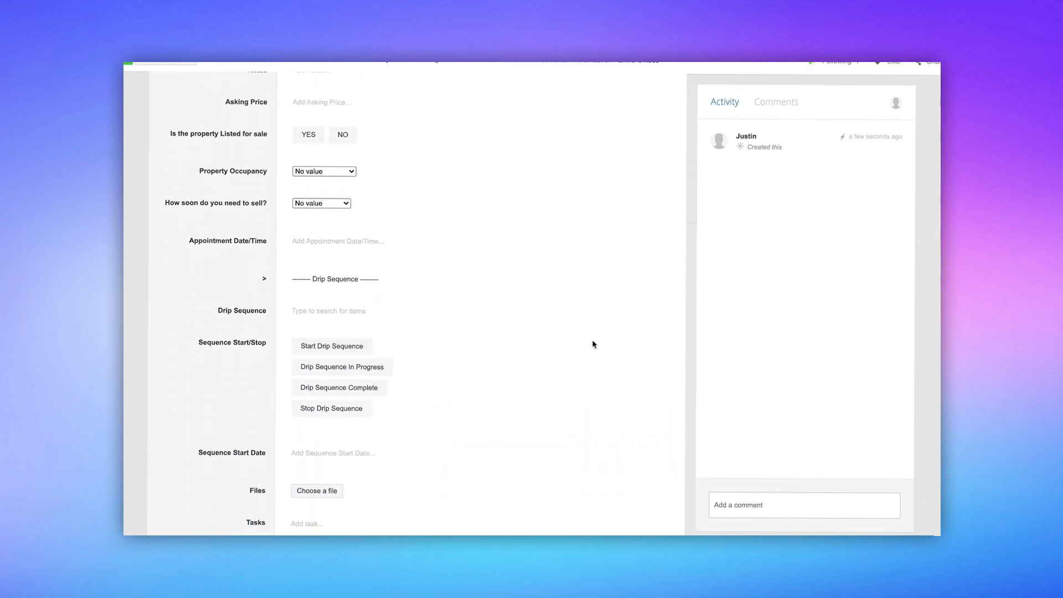